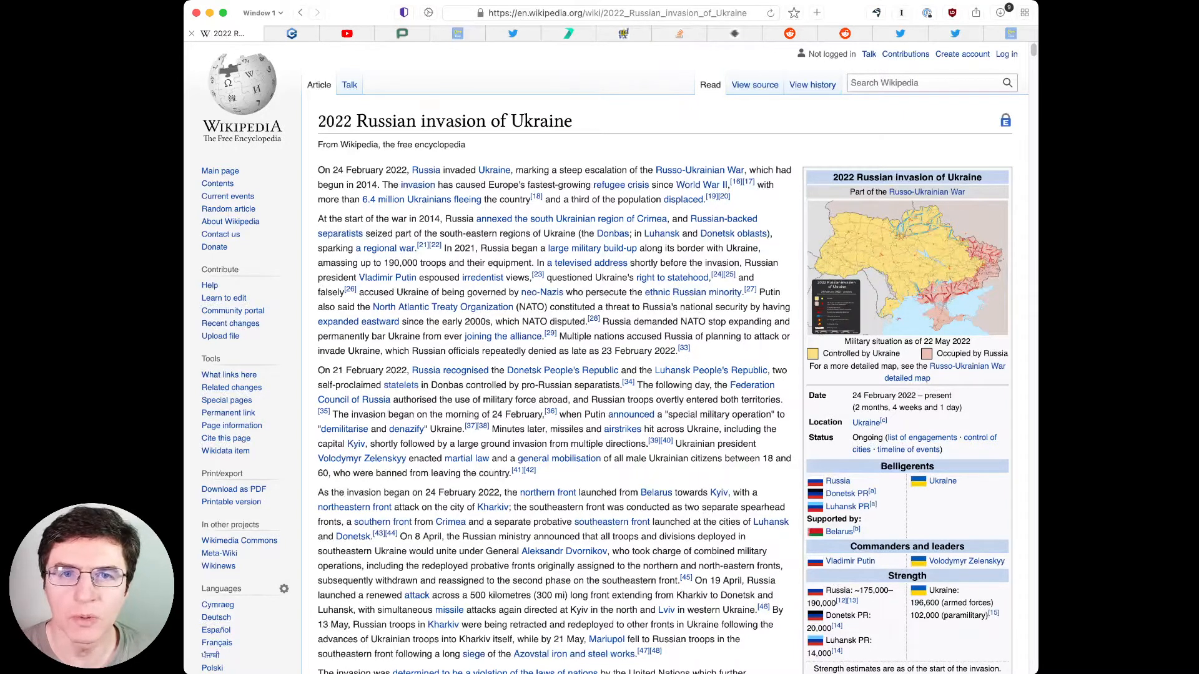
pyautogui.moveTo(666, 609)
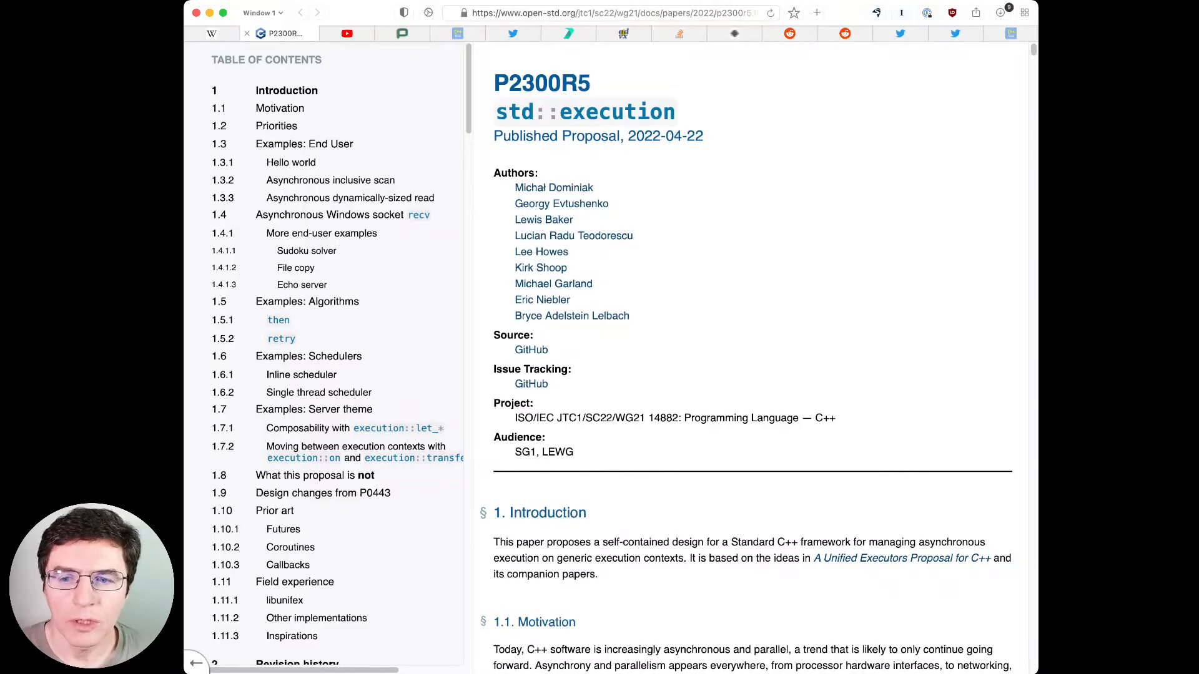
# Step: Switch to the YouTube tab showing the ten-video Modern C++ (Uni Bonn 2018) playlist
pyautogui.click(336, 33)
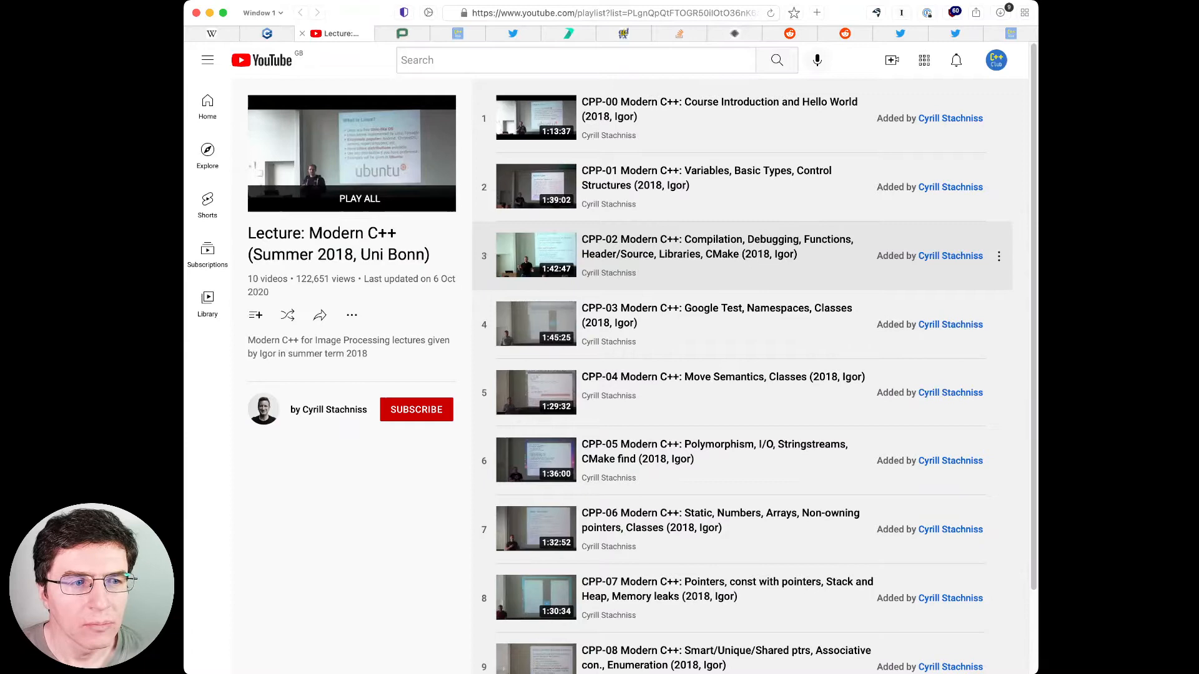
# Step: Show the Phoronix Mold 1.1.1 article and scroll down to its linking-time benchmark
pyautogui.click(392, 33)
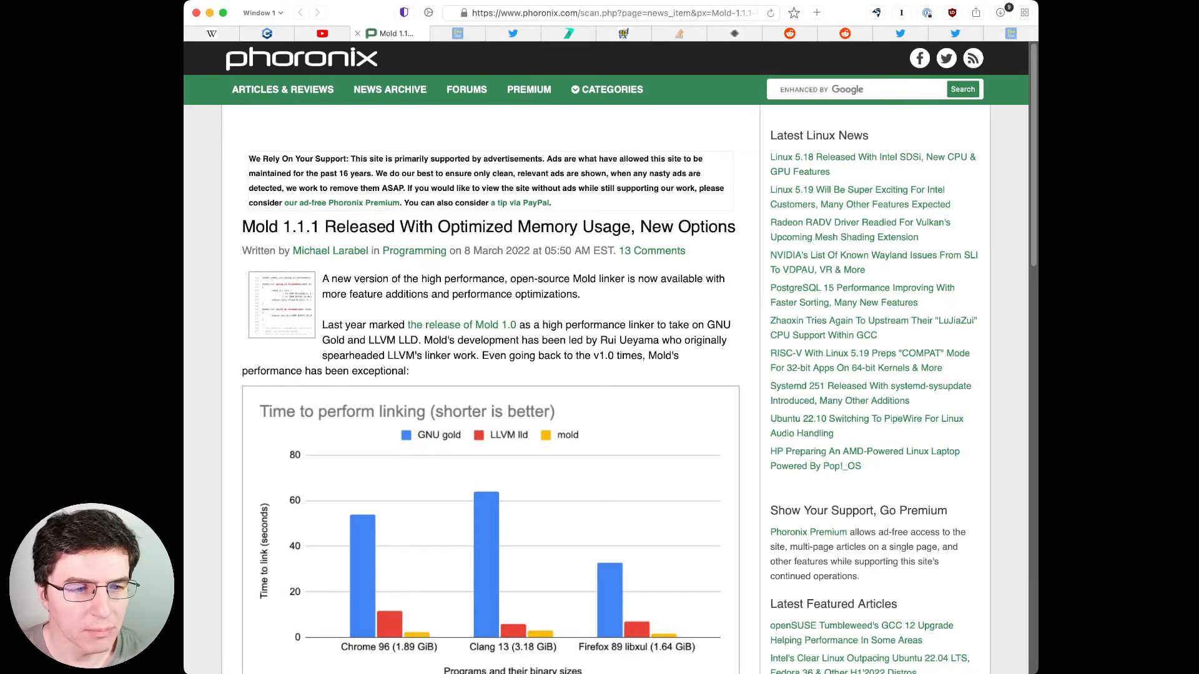
pyautogui.scroll(-3)
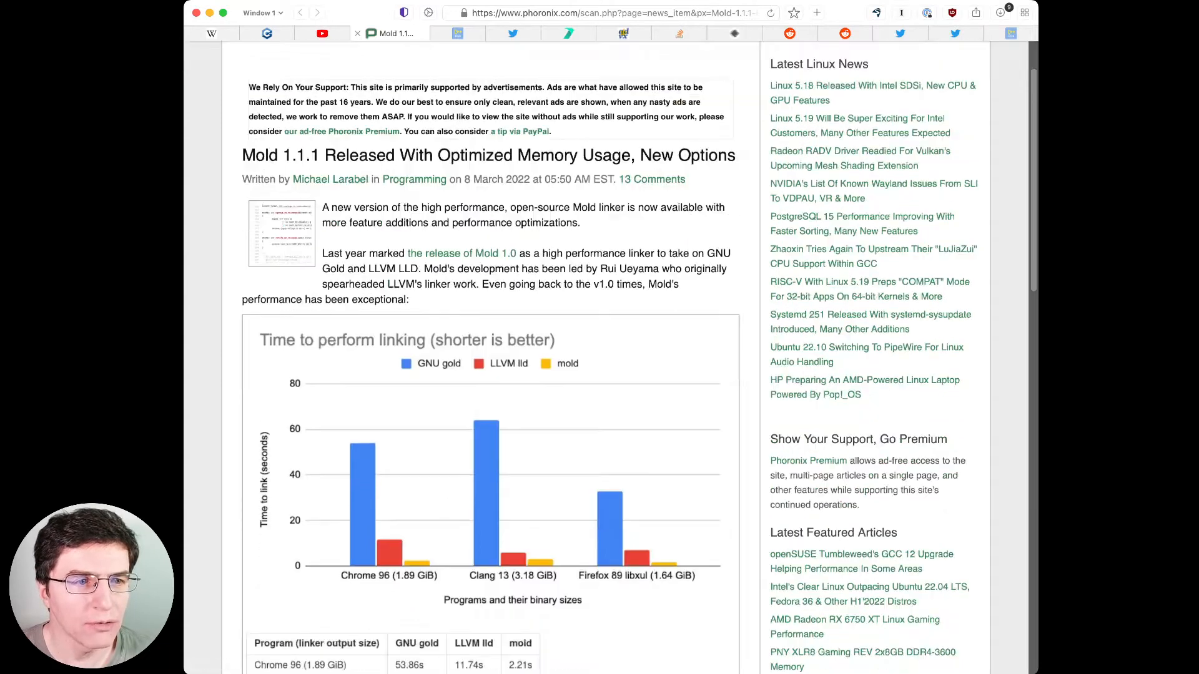
pyautogui.scroll(-3)
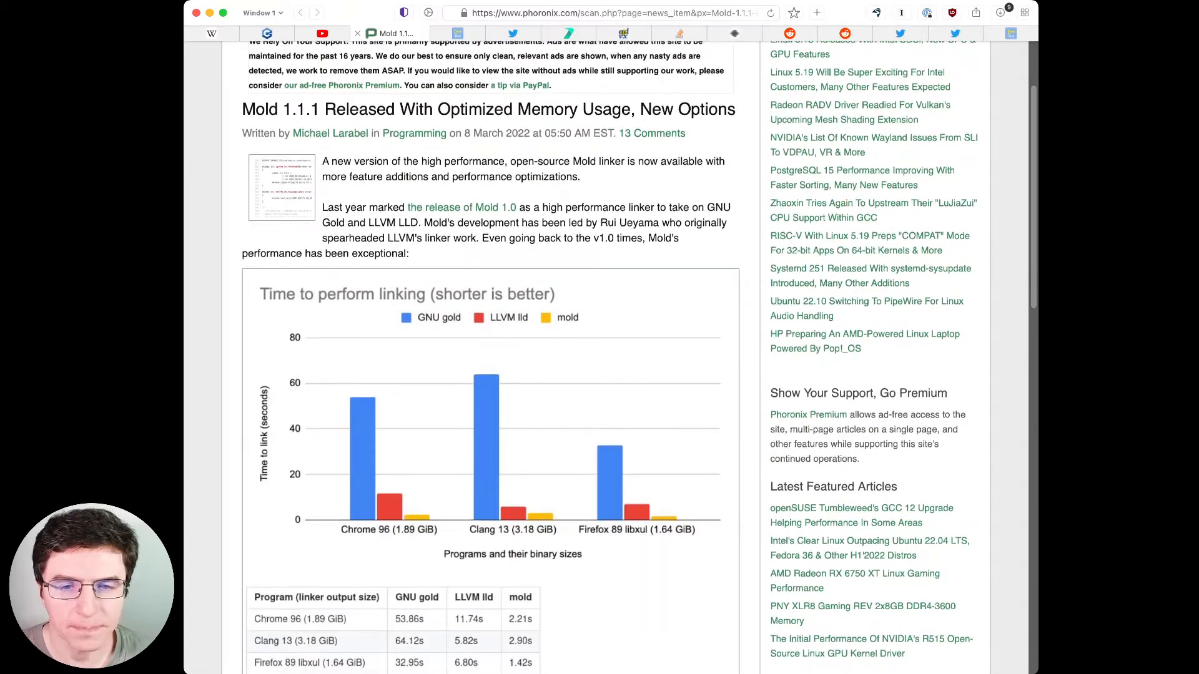
pyautogui.scroll(-3)
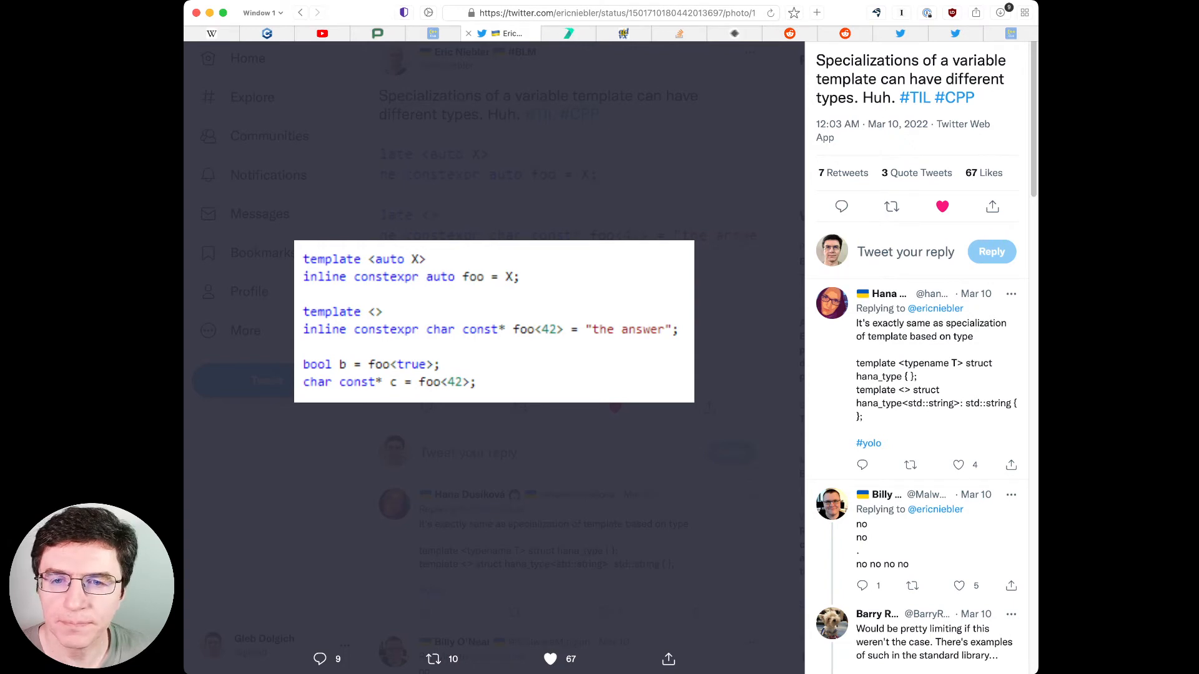
# Step: Switch to Incredibuild's 'Top 10 secure C++ coding practices' blog post by Amir Kirsh
pyautogui.click(559, 33)
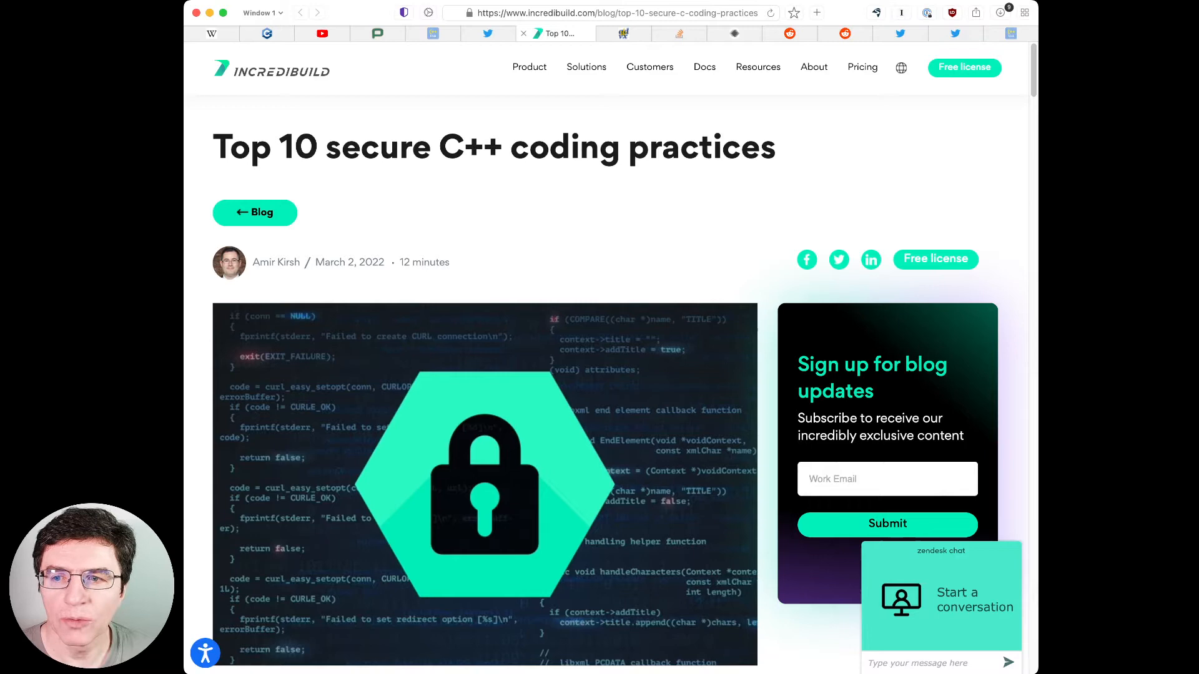
# Step: Scroll through the article from the security diagram down to the random-number code snippet
pyautogui.scroll(-3)
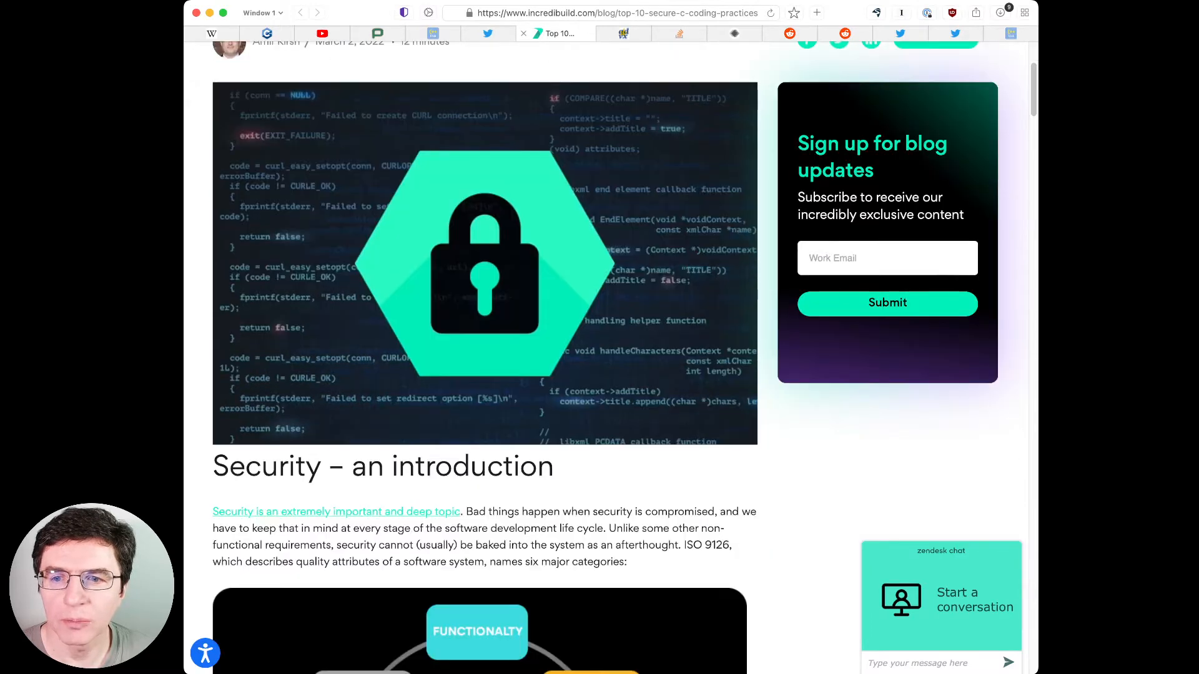
pyautogui.scroll(-3)
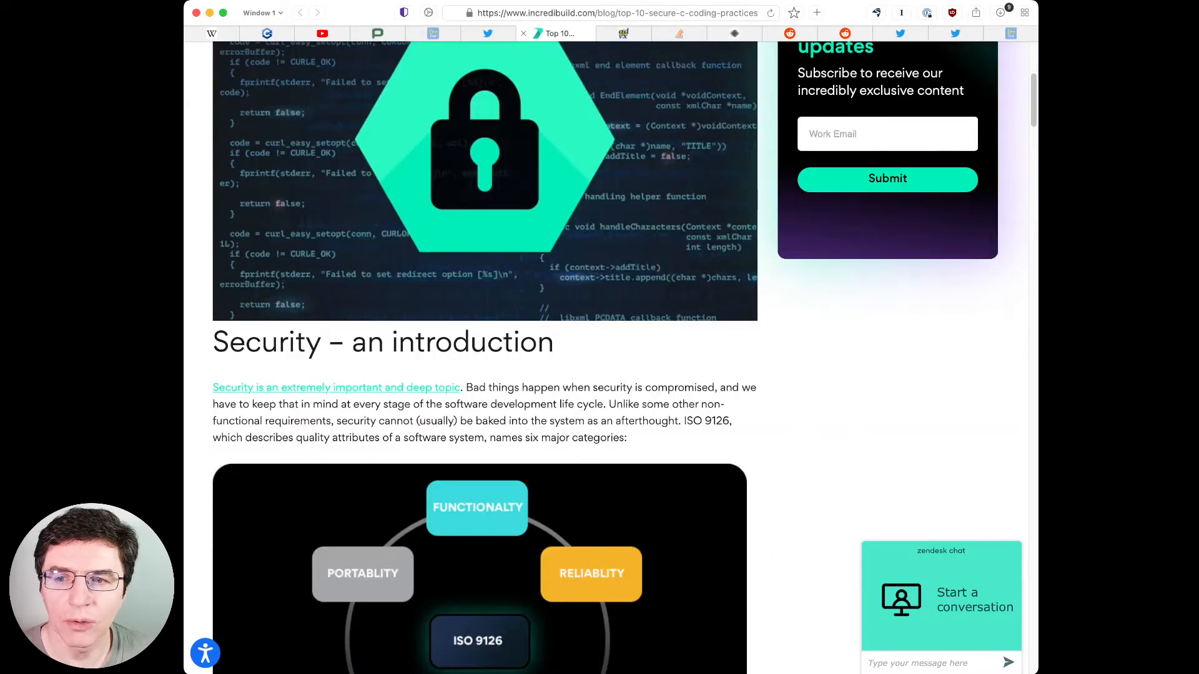
pyautogui.scroll(-3)
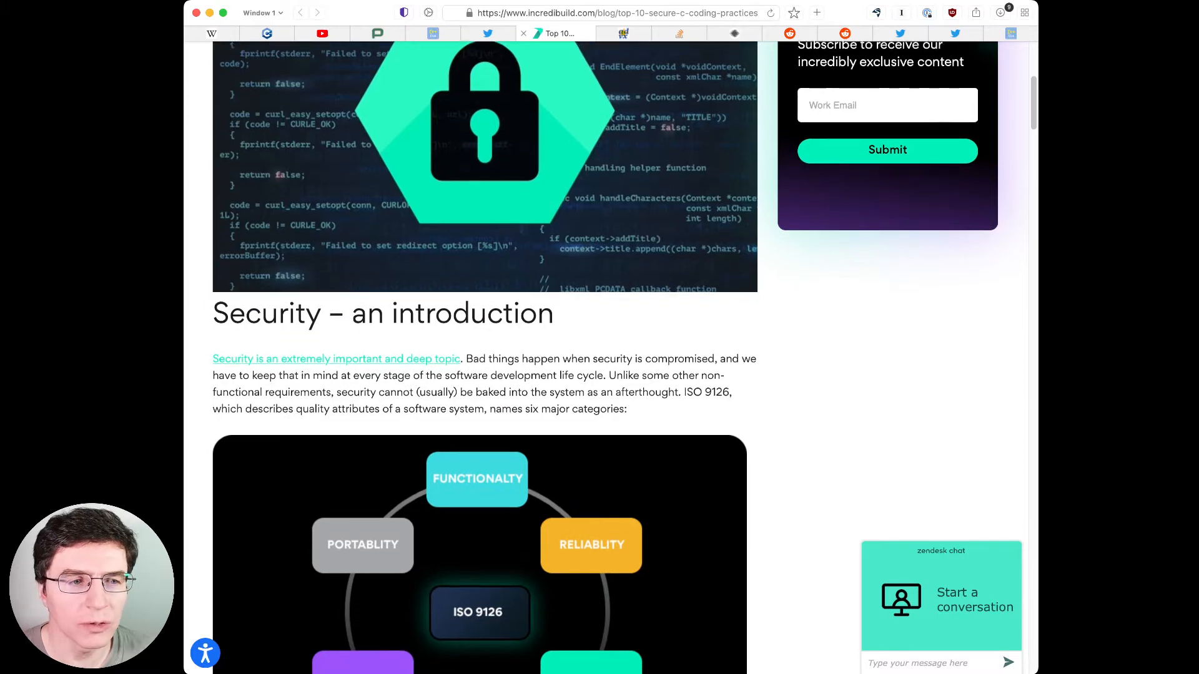
pyautogui.scroll(-3)
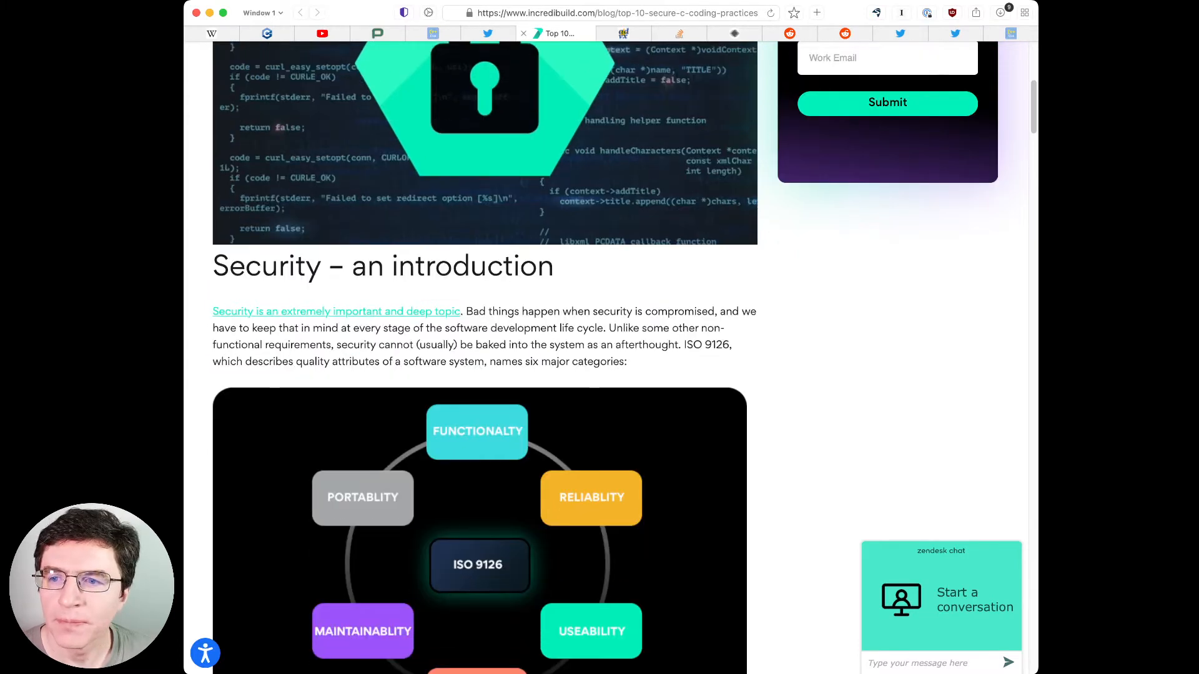
pyautogui.scroll(-3)
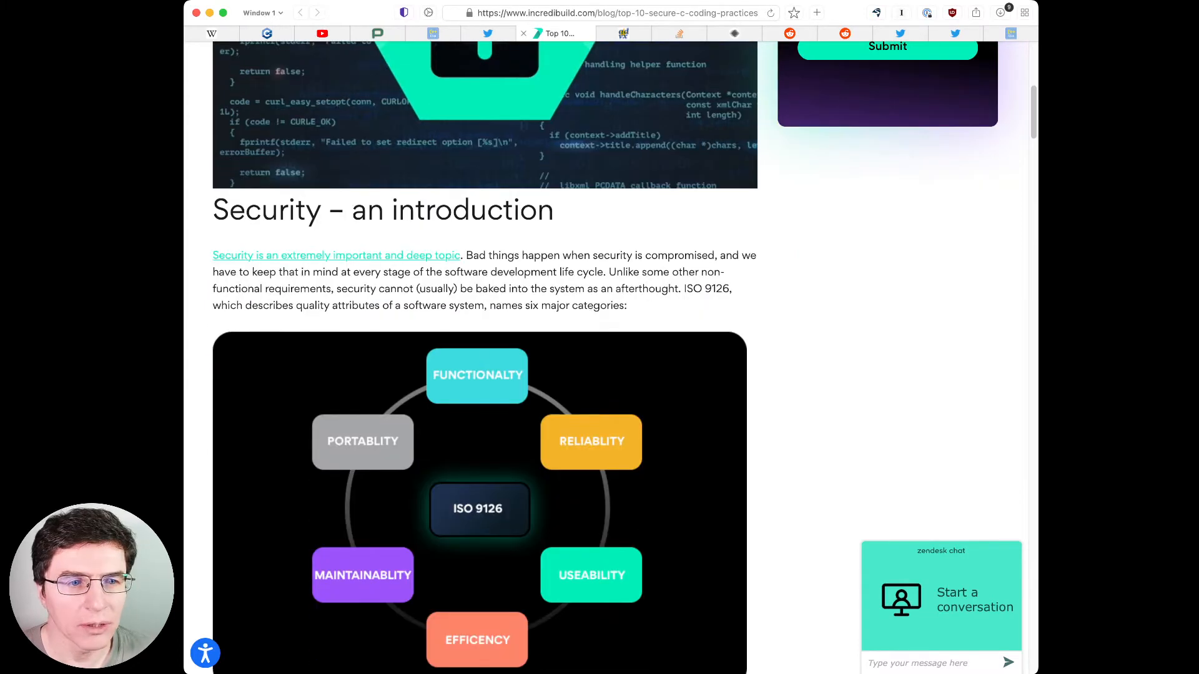
pyautogui.scroll(-3)
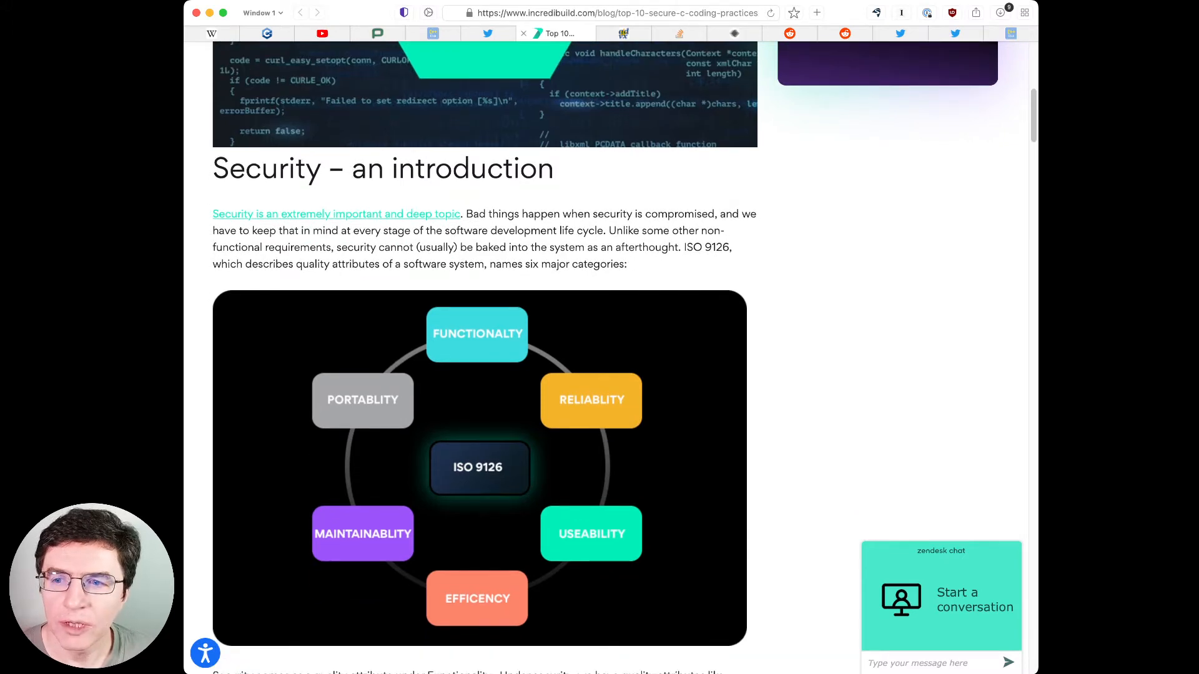
pyautogui.scroll(-3)
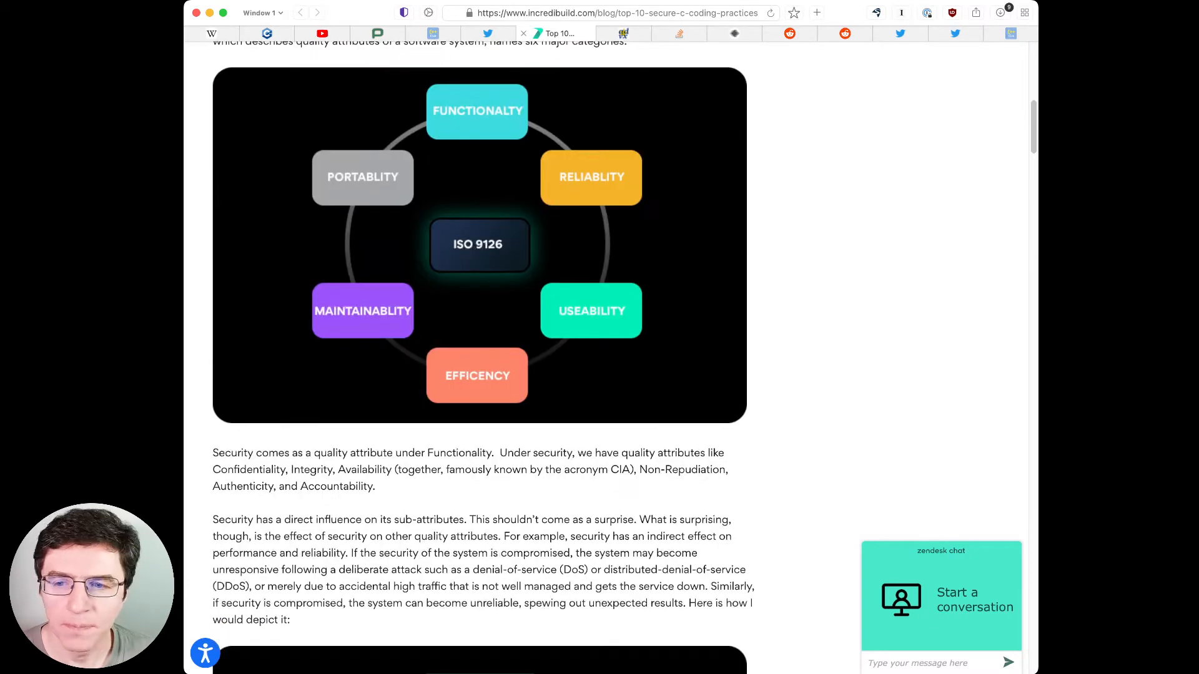
pyautogui.scroll(-3)
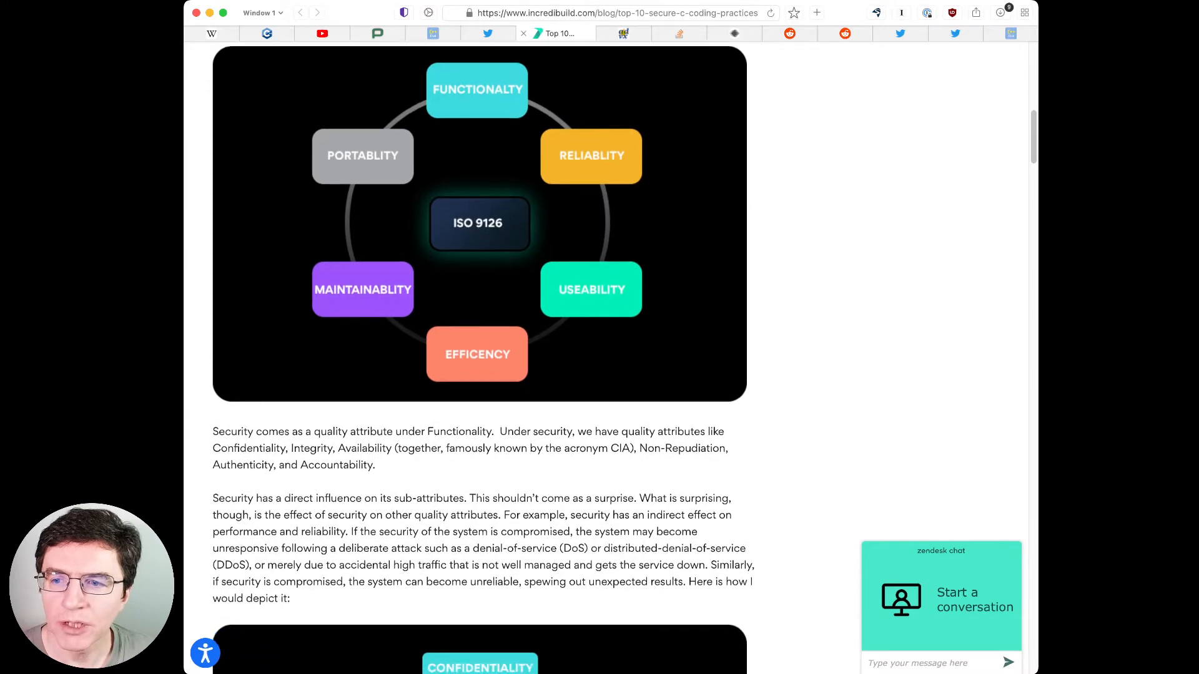
pyautogui.scroll(-3)
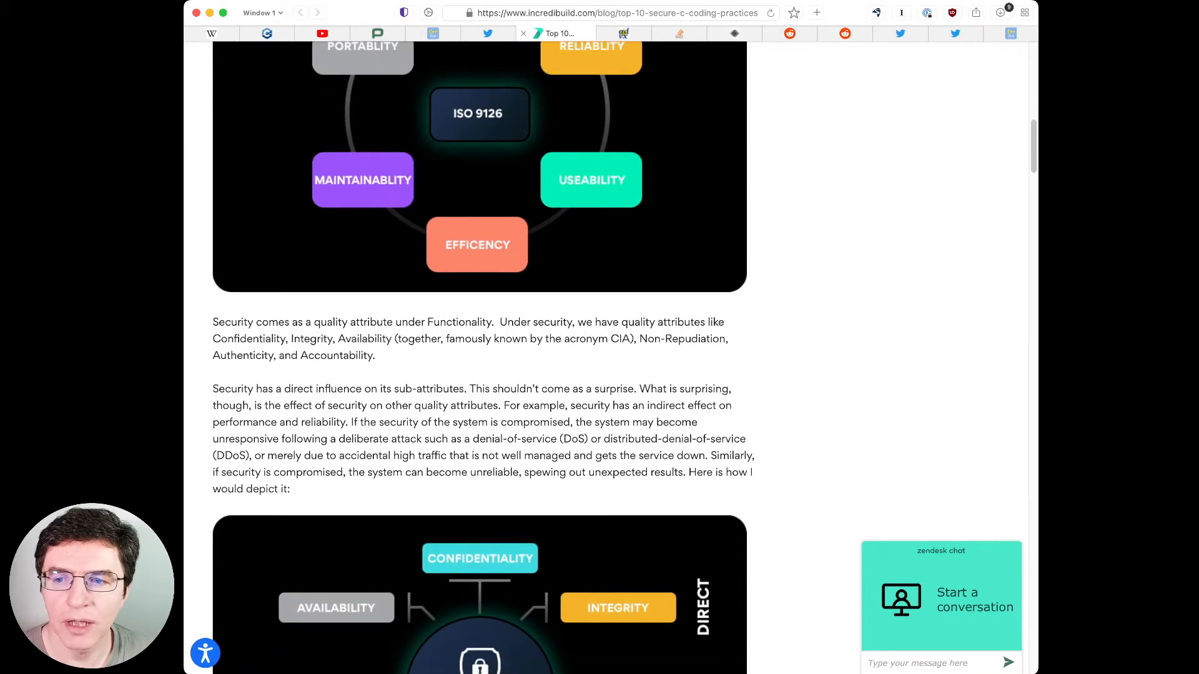
pyautogui.scroll(-3)
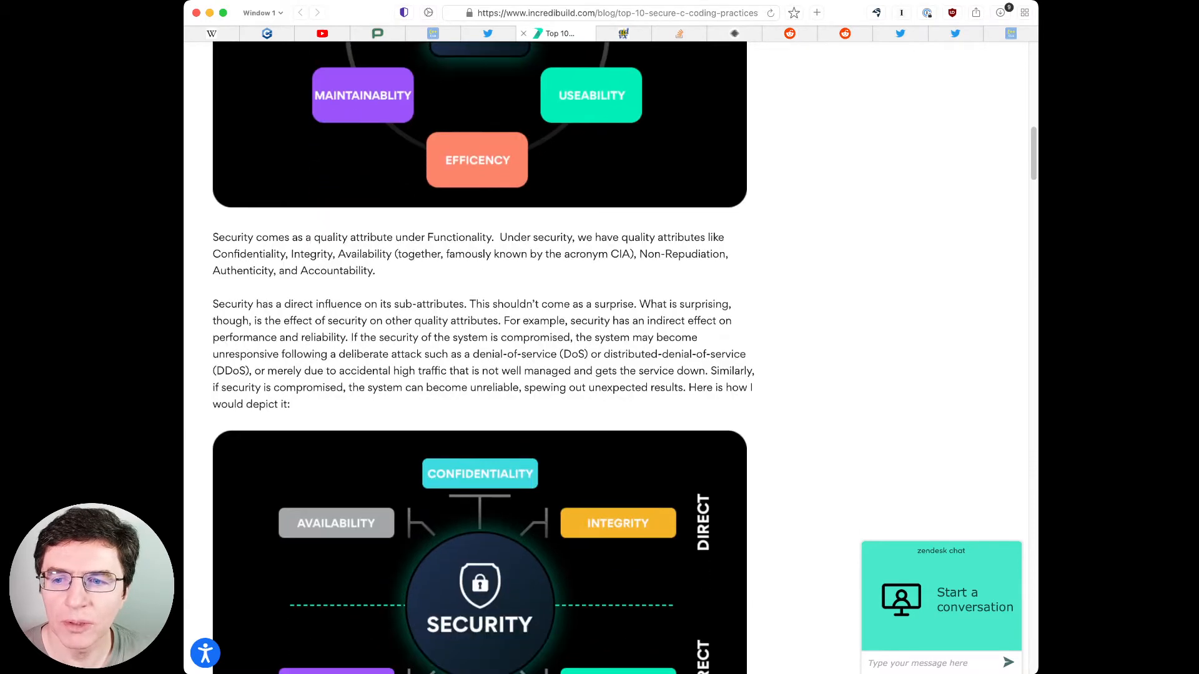
pyautogui.scroll(-3)
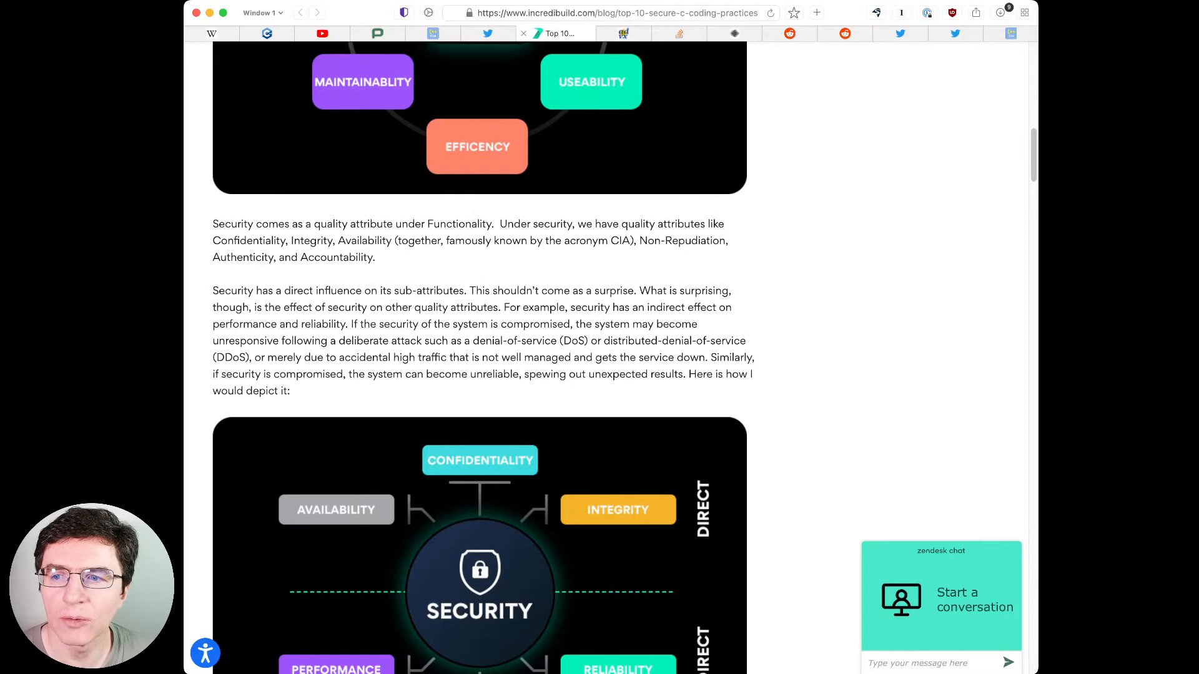
pyautogui.scroll(-3)
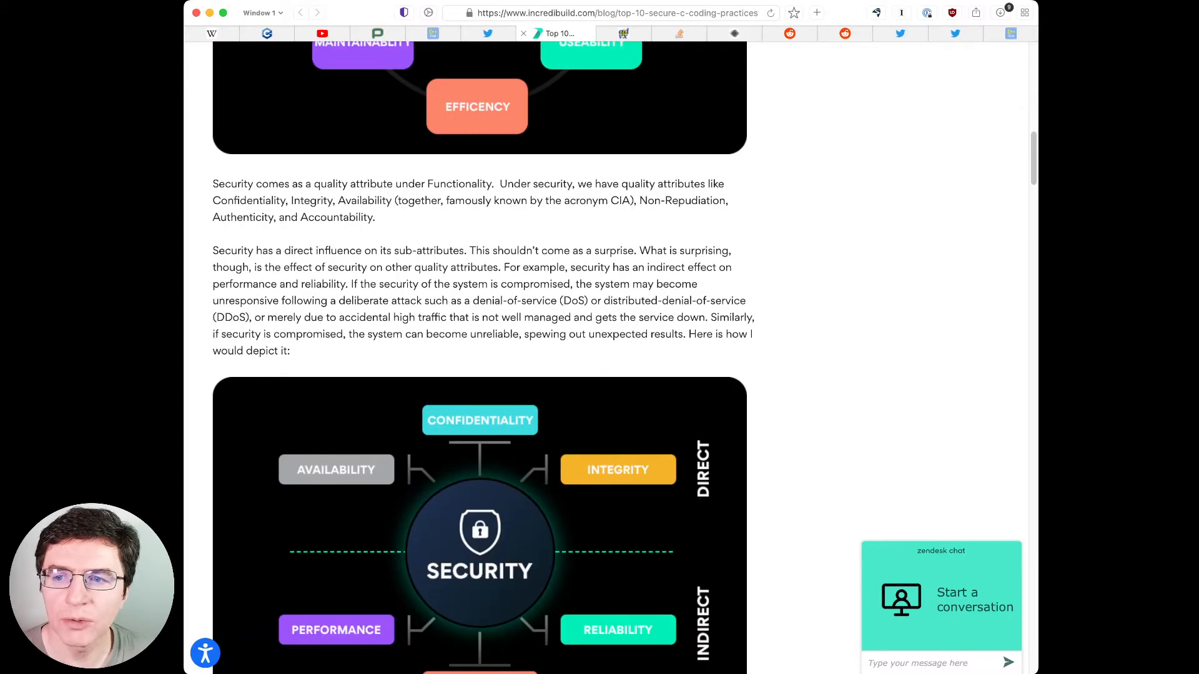
pyautogui.scroll(-3)
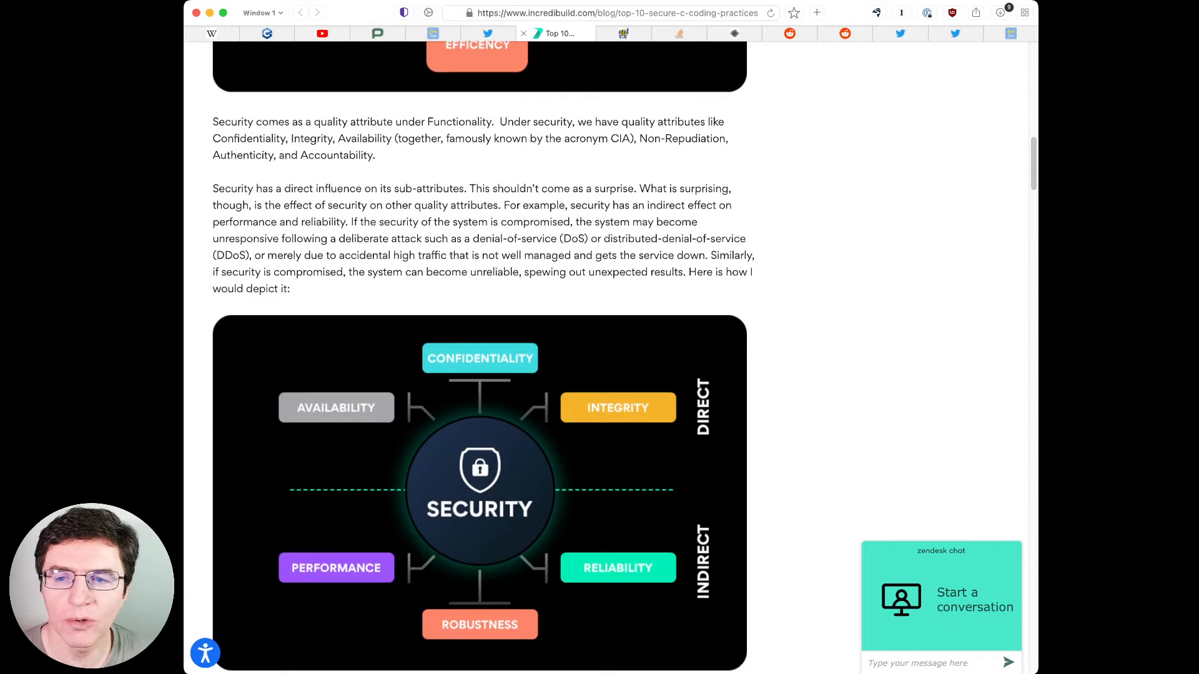
pyautogui.scroll(-3)
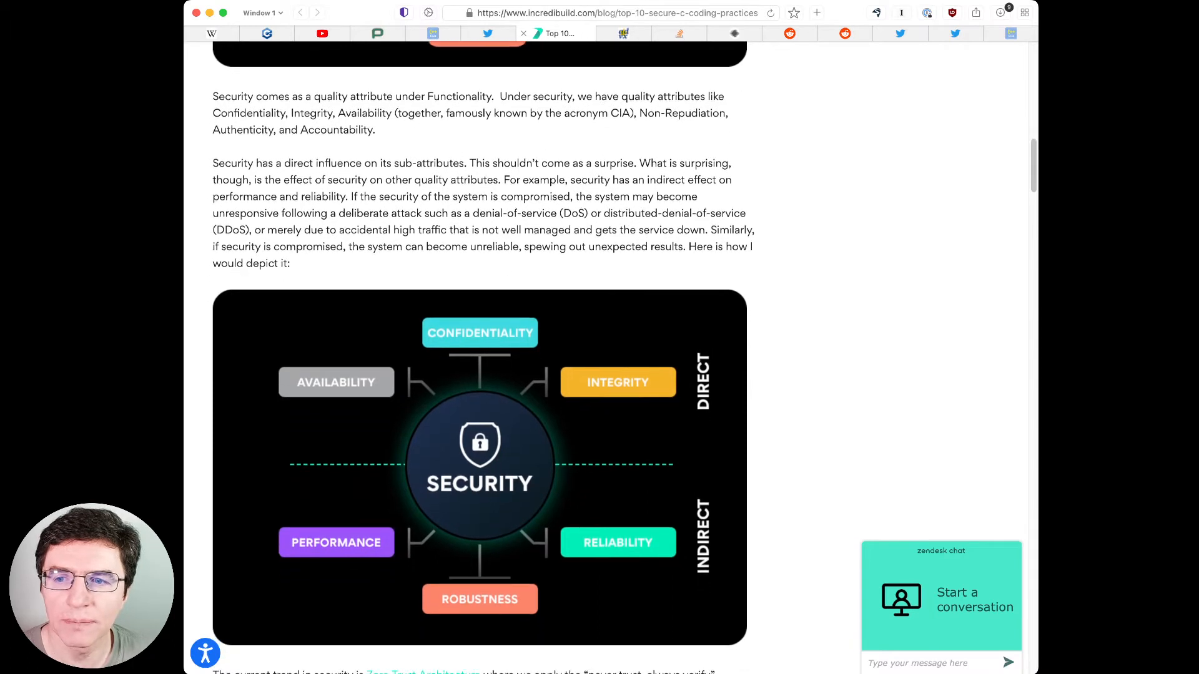
pyautogui.scroll(-3)
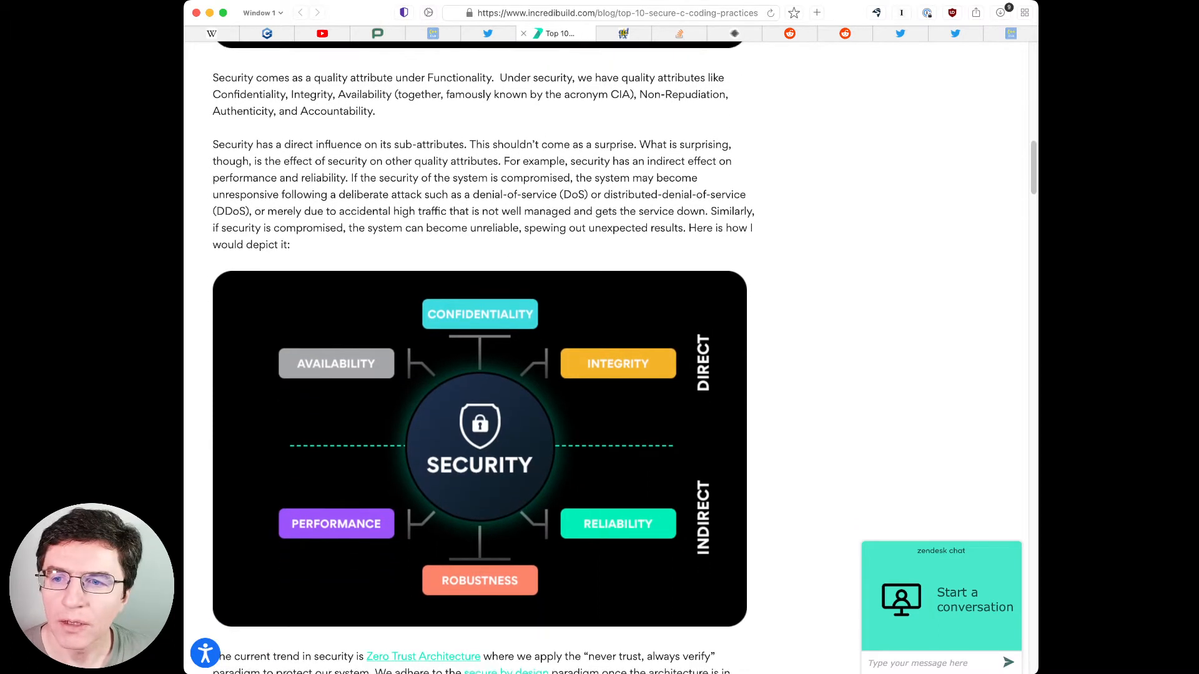
pyautogui.scroll(-3)
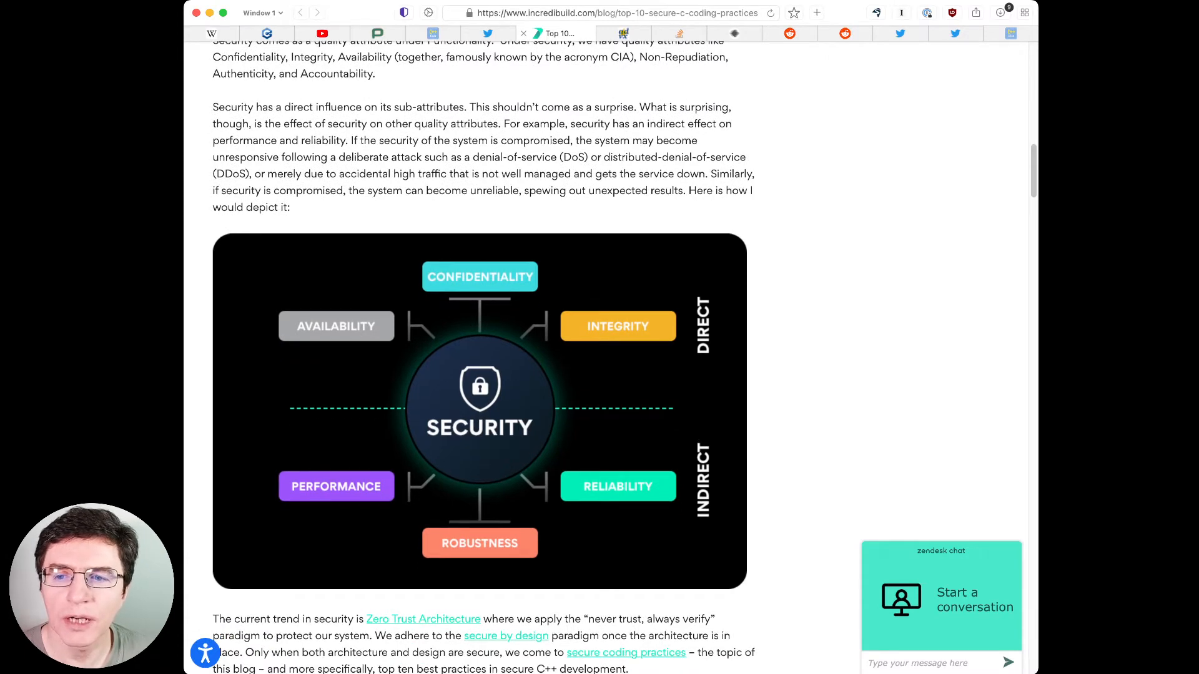
pyautogui.scroll(-3)
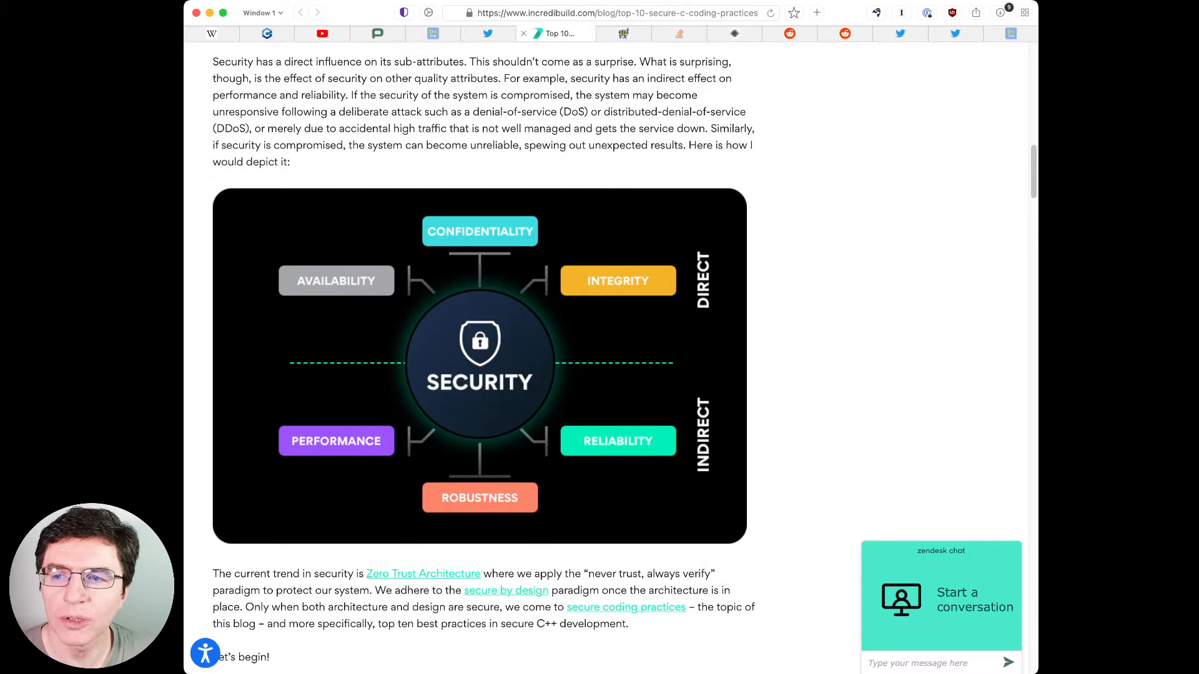
pyautogui.scroll(-3)
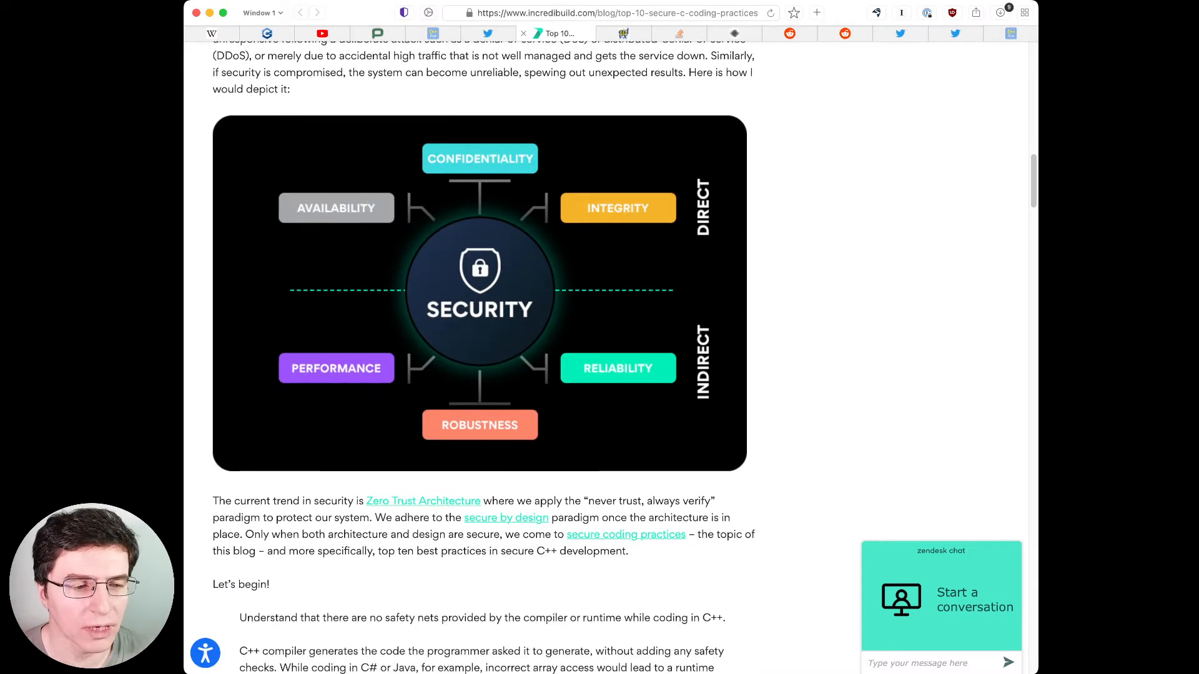
pyautogui.scroll(-3)
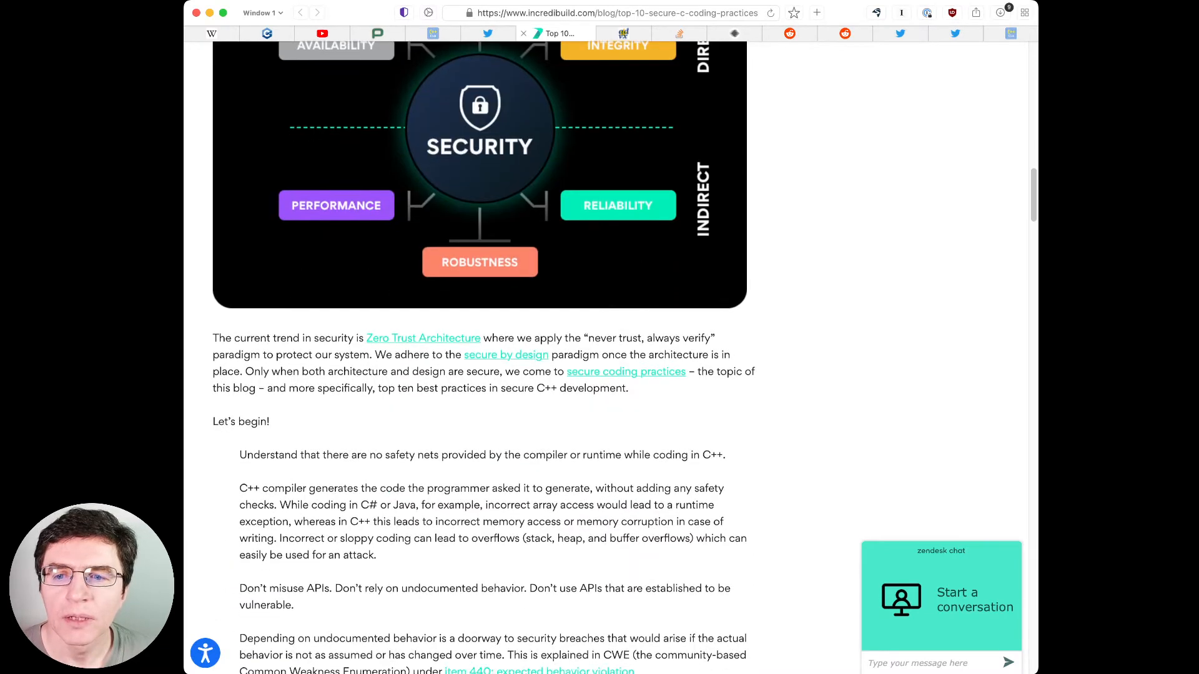
pyautogui.scroll(-3)
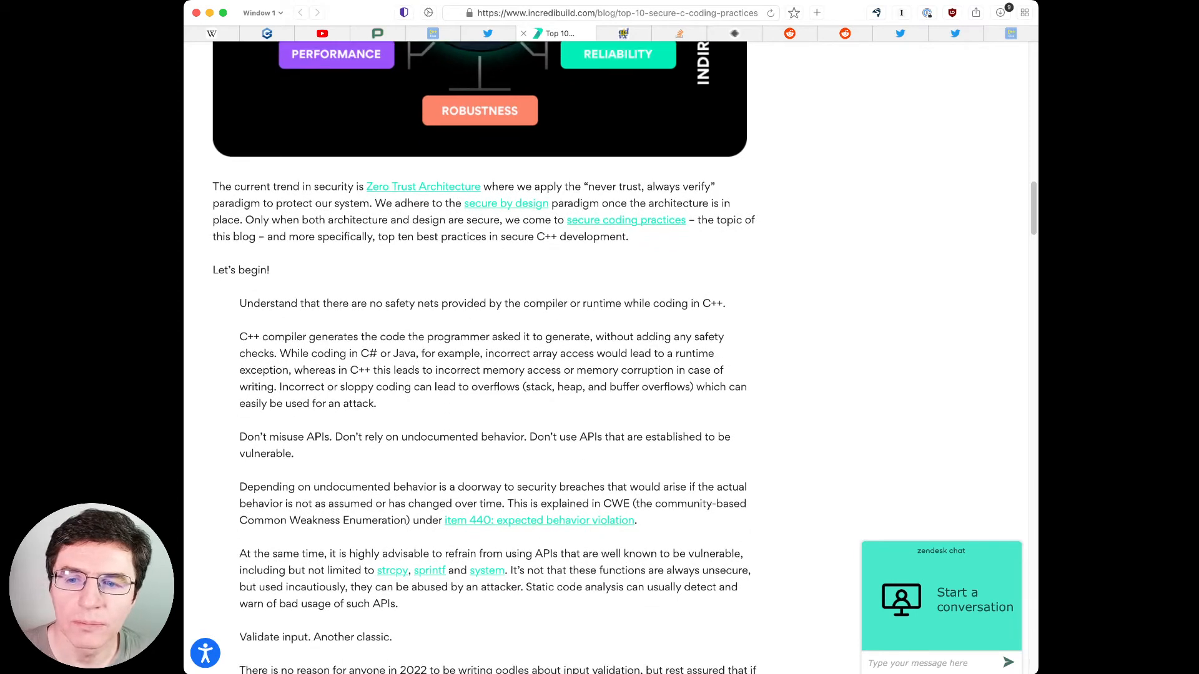
pyautogui.scroll(-3)
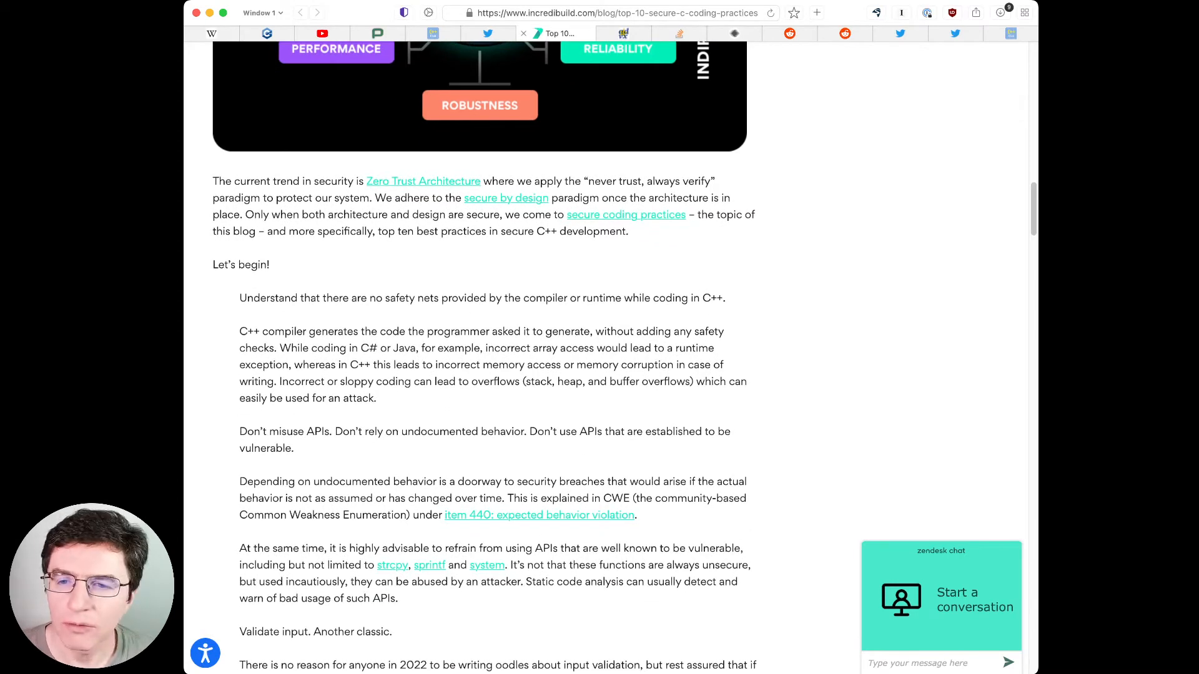
pyautogui.scroll(-3)
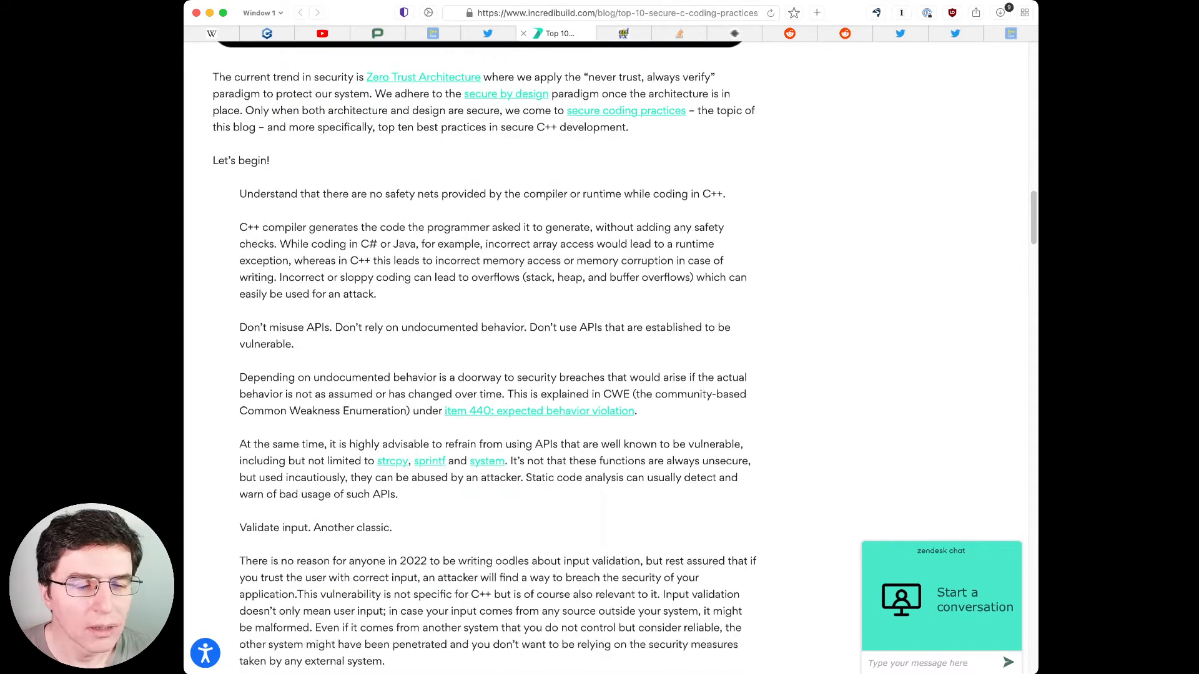
pyautogui.scroll(-3)
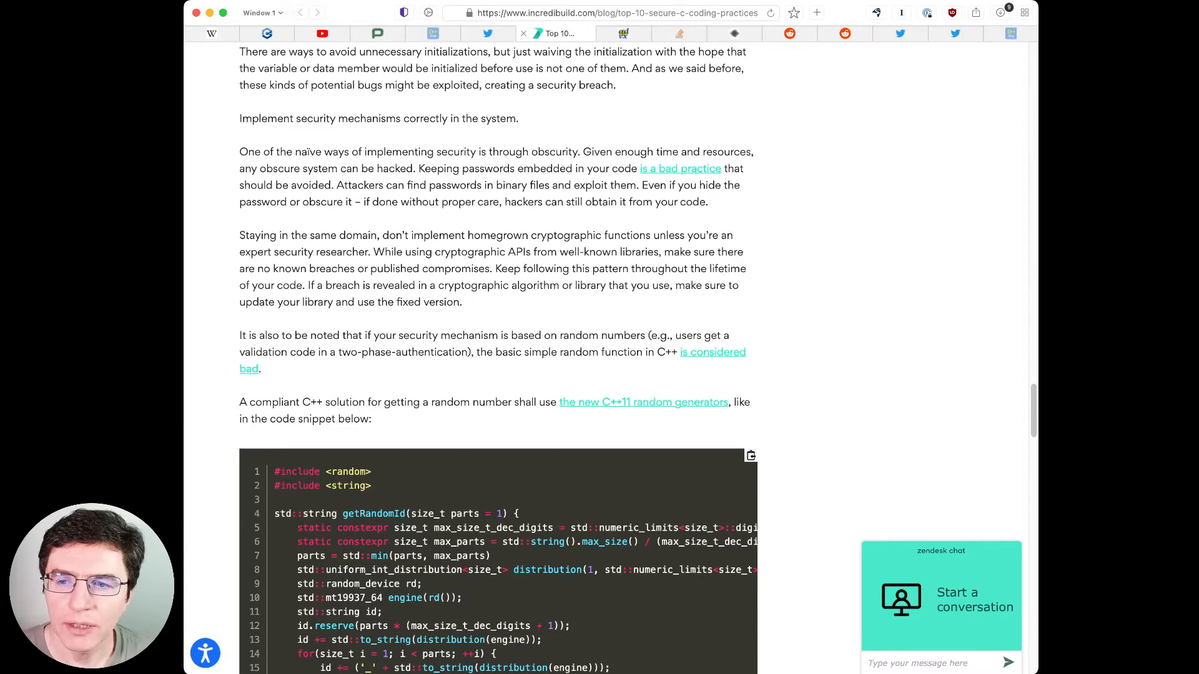
# Step: Continue scrolling past the code snippet to the SEI Cert C++ paragraph
pyautogui.scroll(-3)
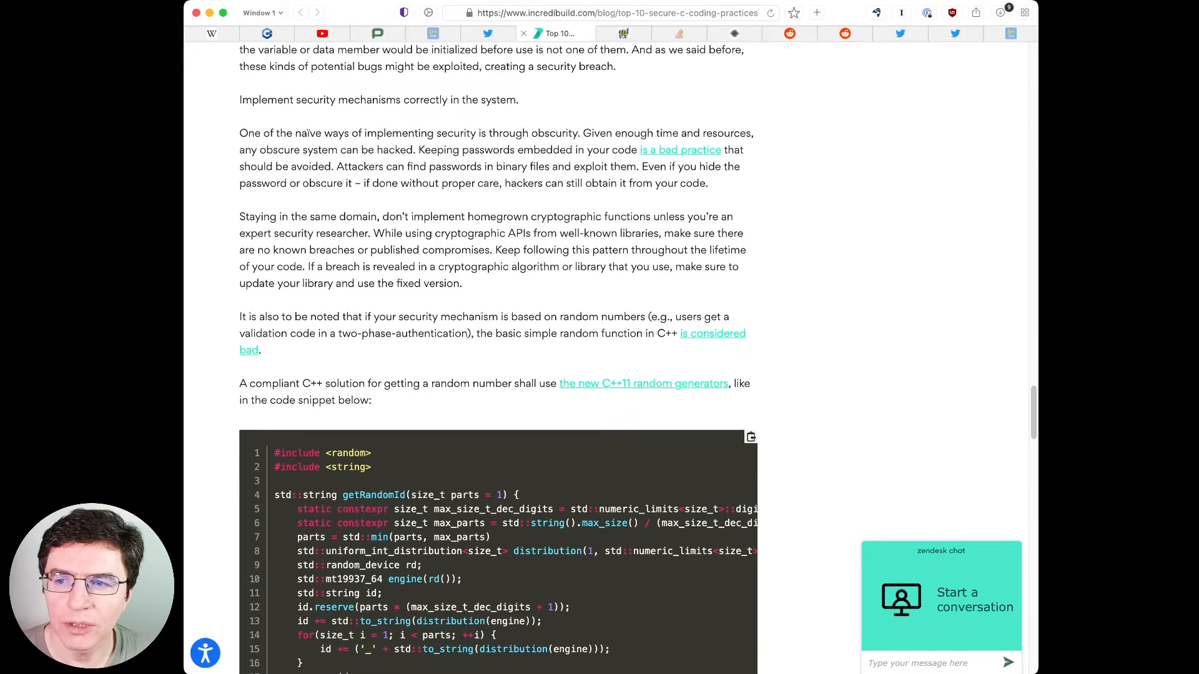
pyautogui.scroll(-3)
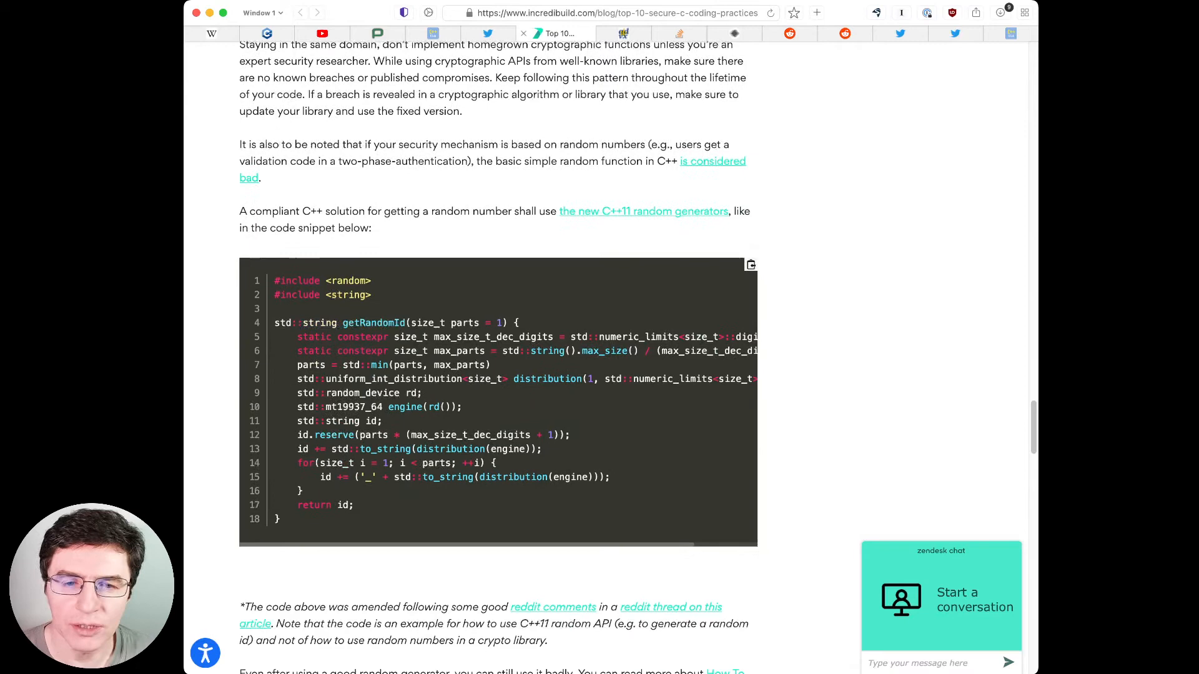
pyautogui.scroll(-3)
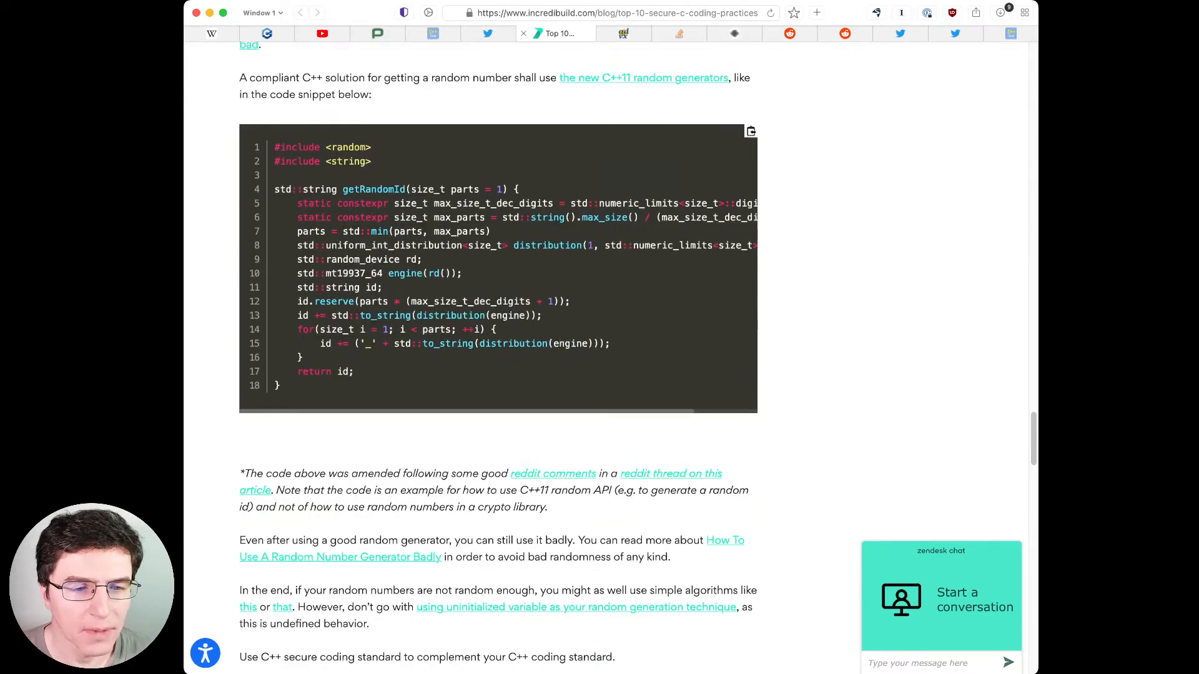
pyautogui.scroll(-3)
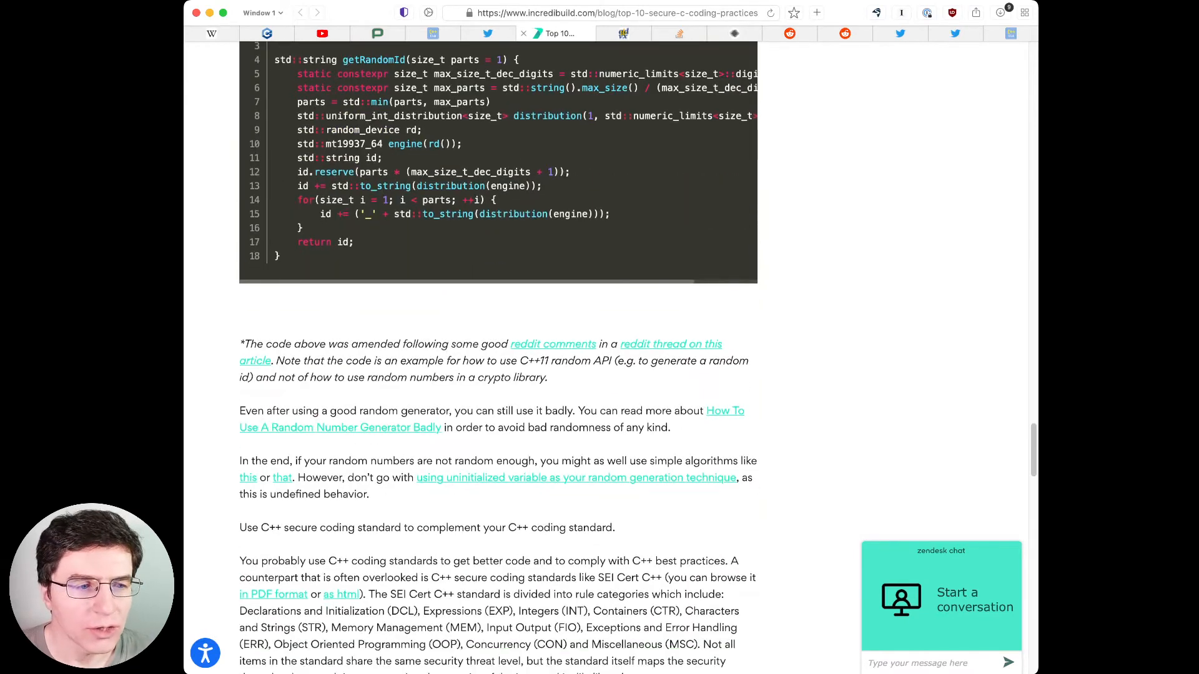
pyautogui.scroll(-3)
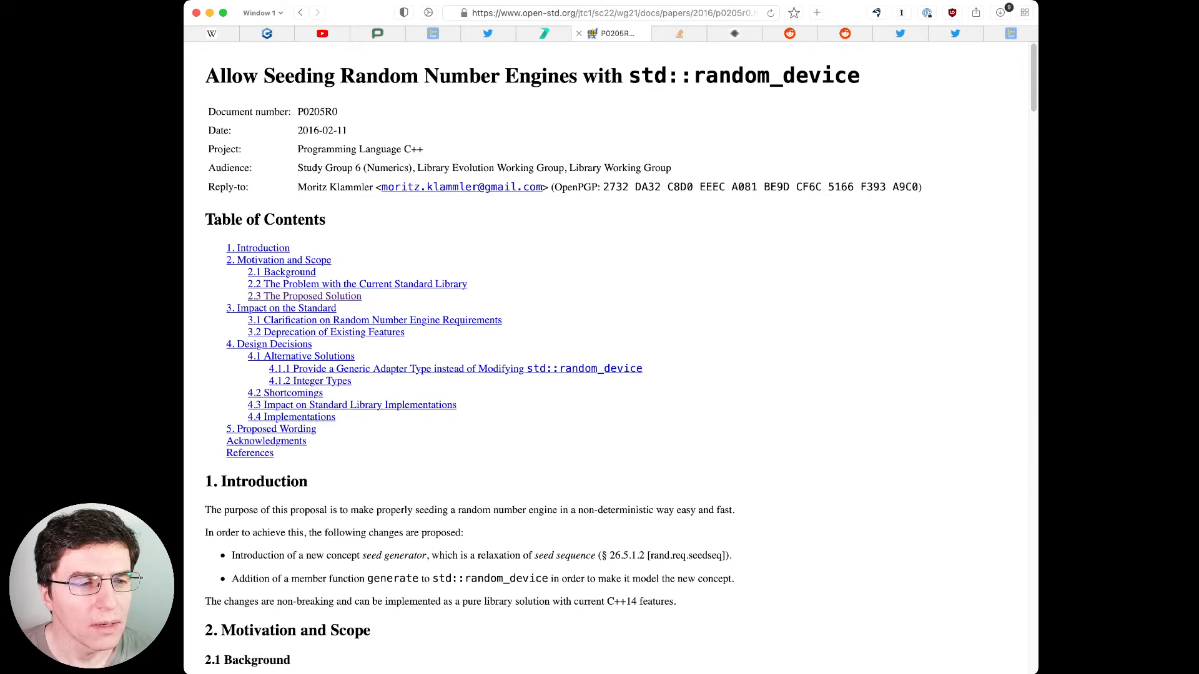
# Step: Scroll the P0205R0 paper from its contents through the proposed solution to Section 3, Impact on the Standard
pyautogui.scroll(-3)
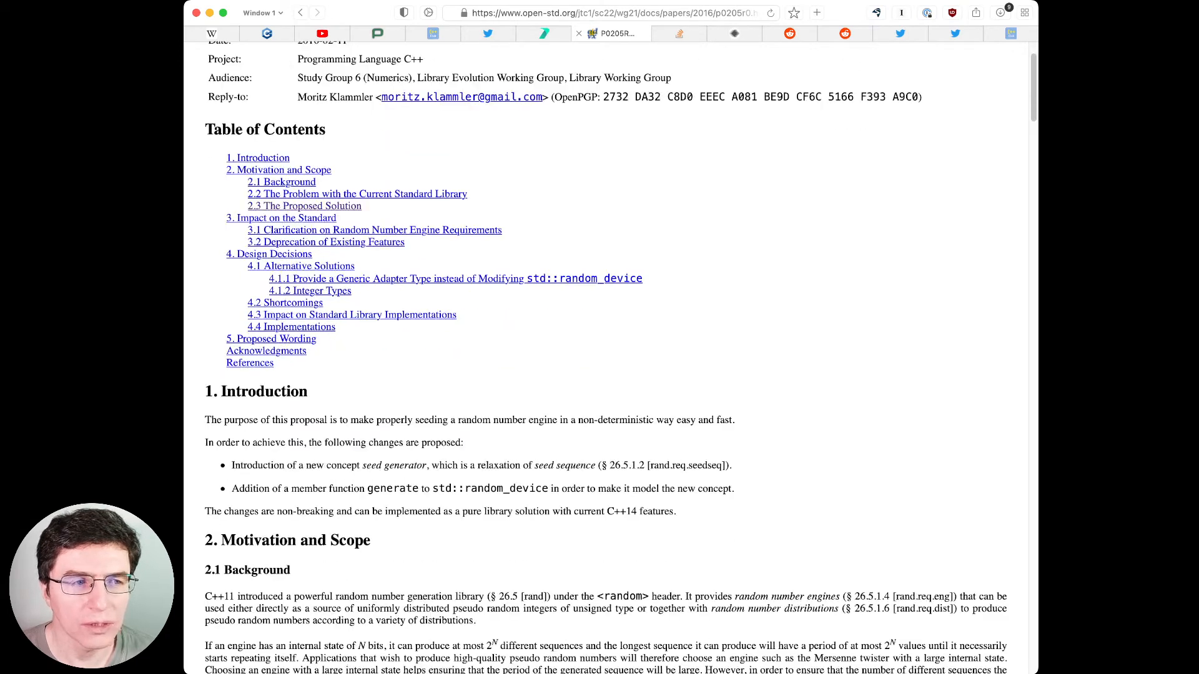
pyautogui.scroll(-3)
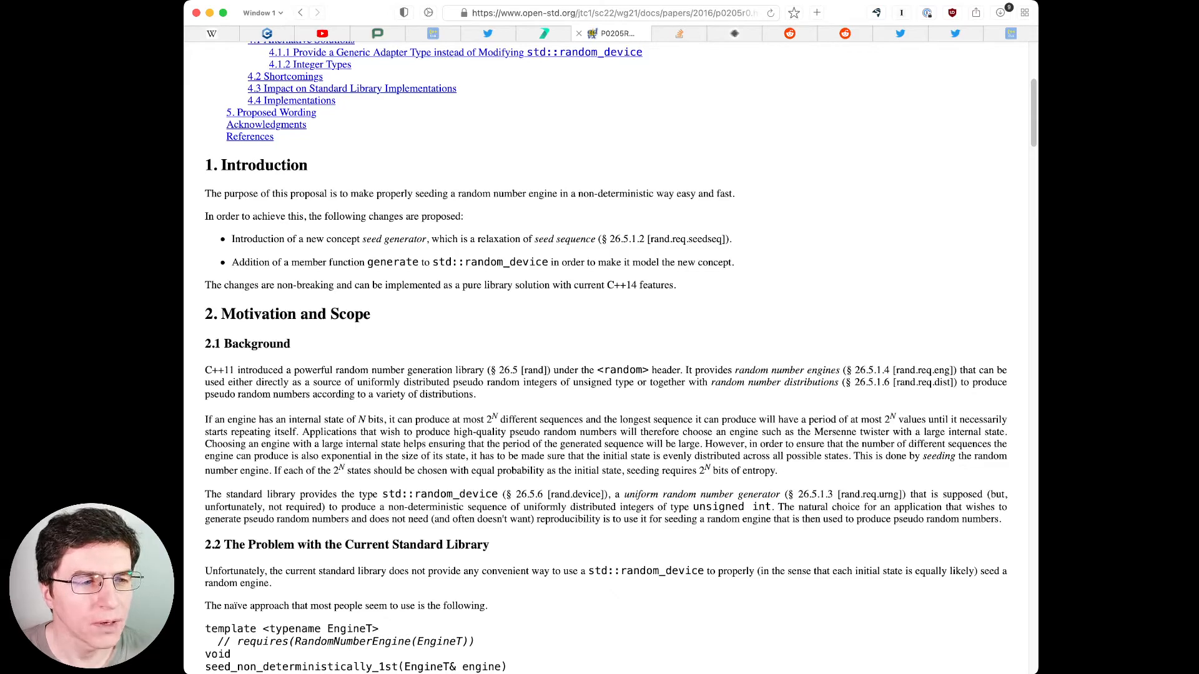
pyautogui.scroll(-3)
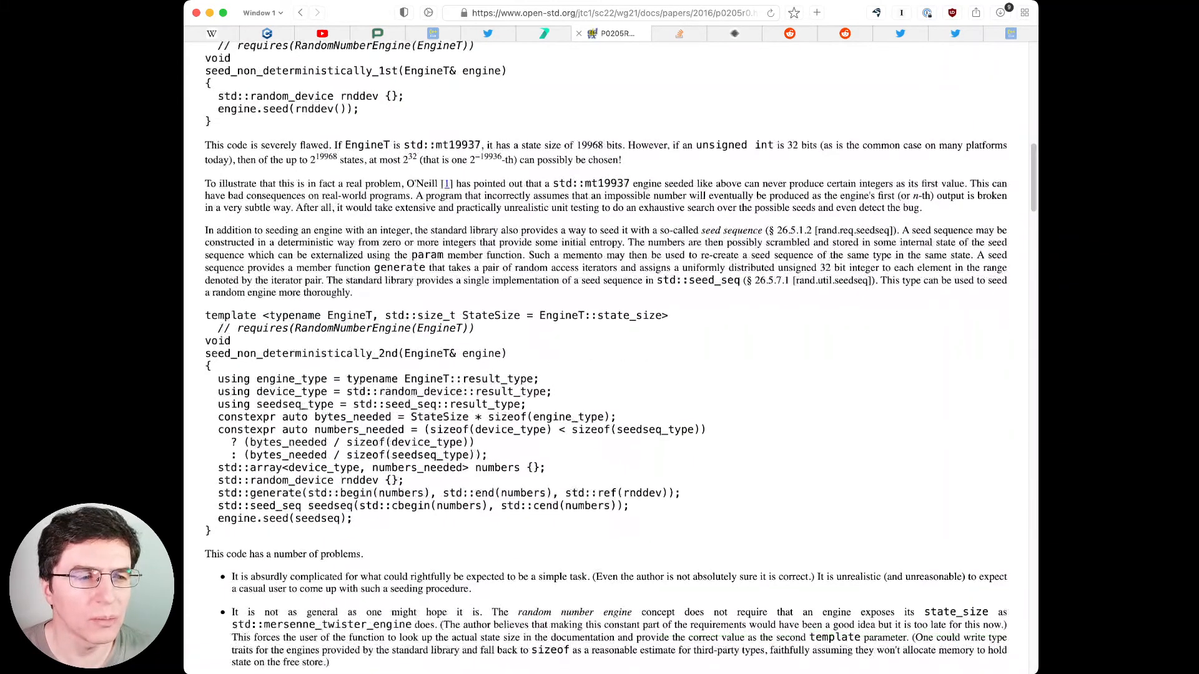
pyautogui.scroll(-3)
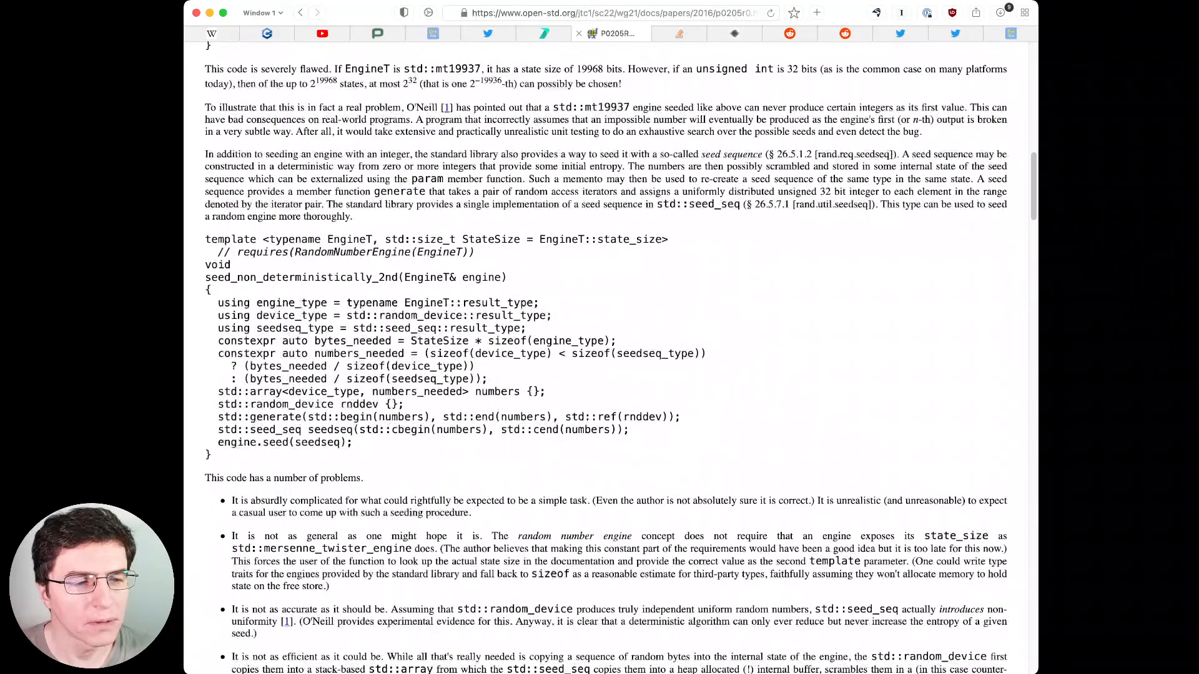
pyautogui.scroll(-3)
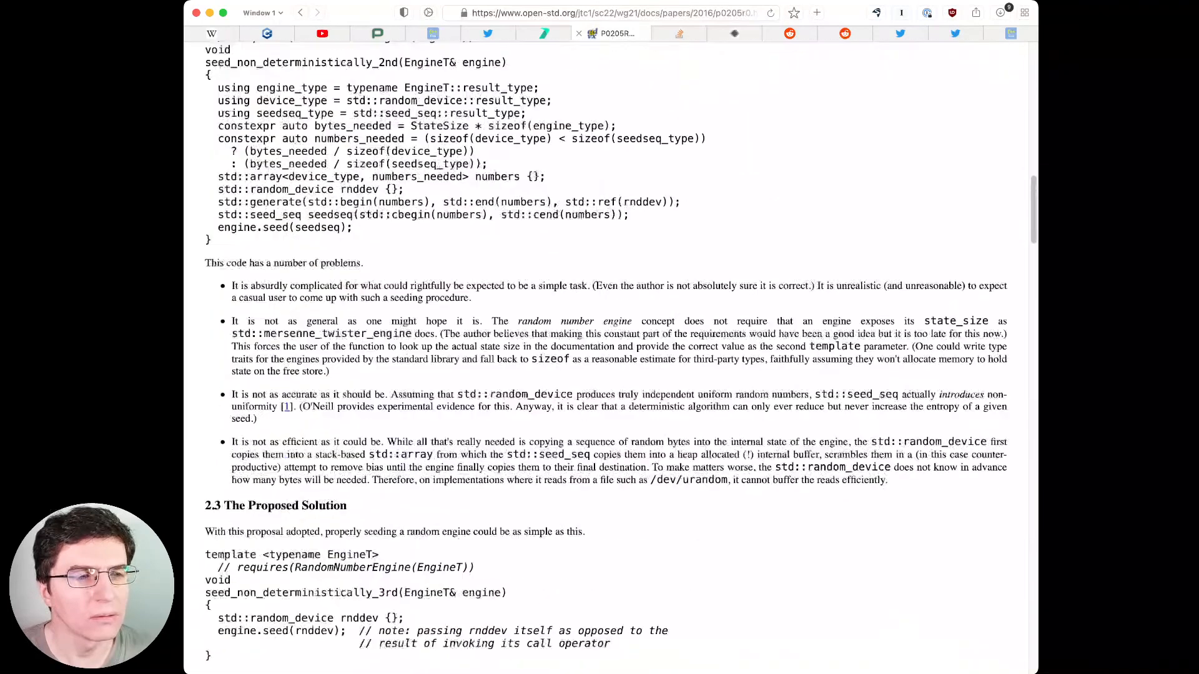
pyautogui.scroll(-3)
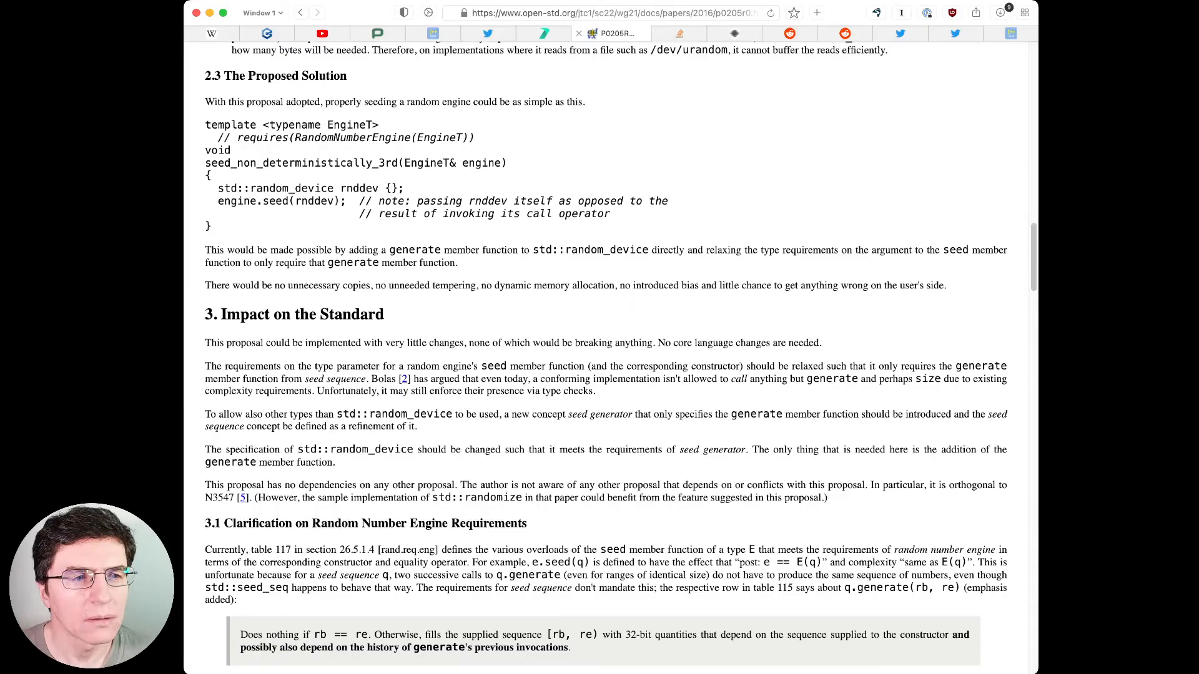
# Step: Open the StackOverflow uninitialized-variable randomness question and scroll to its answers
pyautogui.click(666, 33)
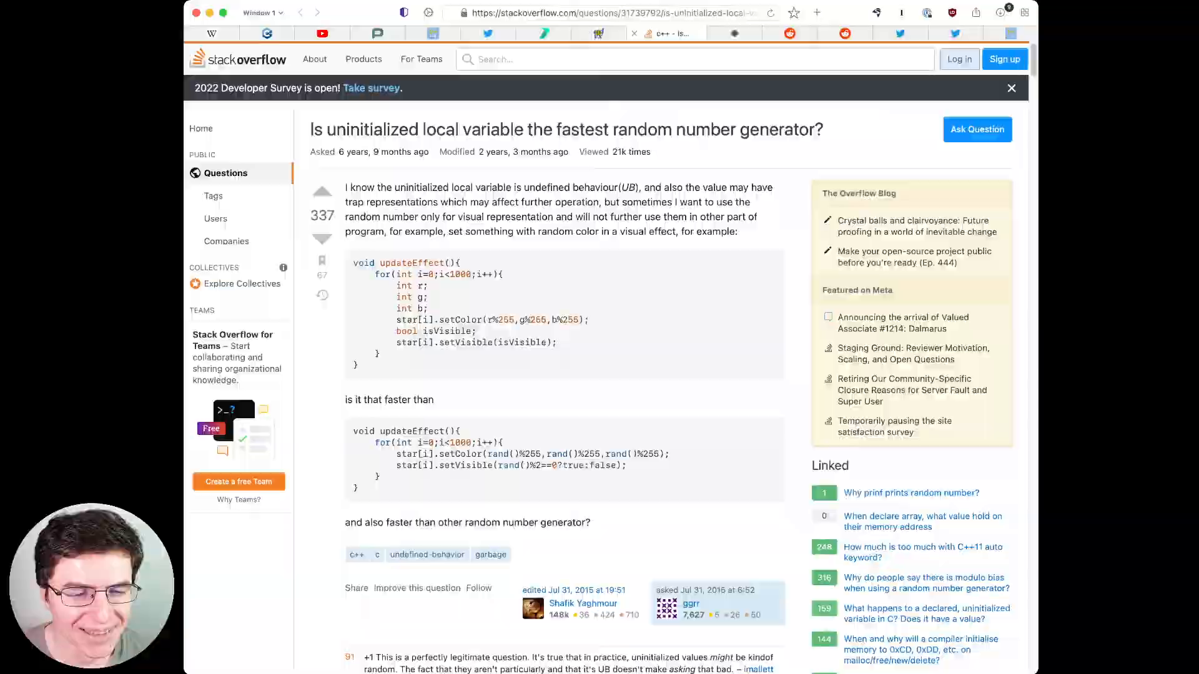
pyautogui.scroll(-3)
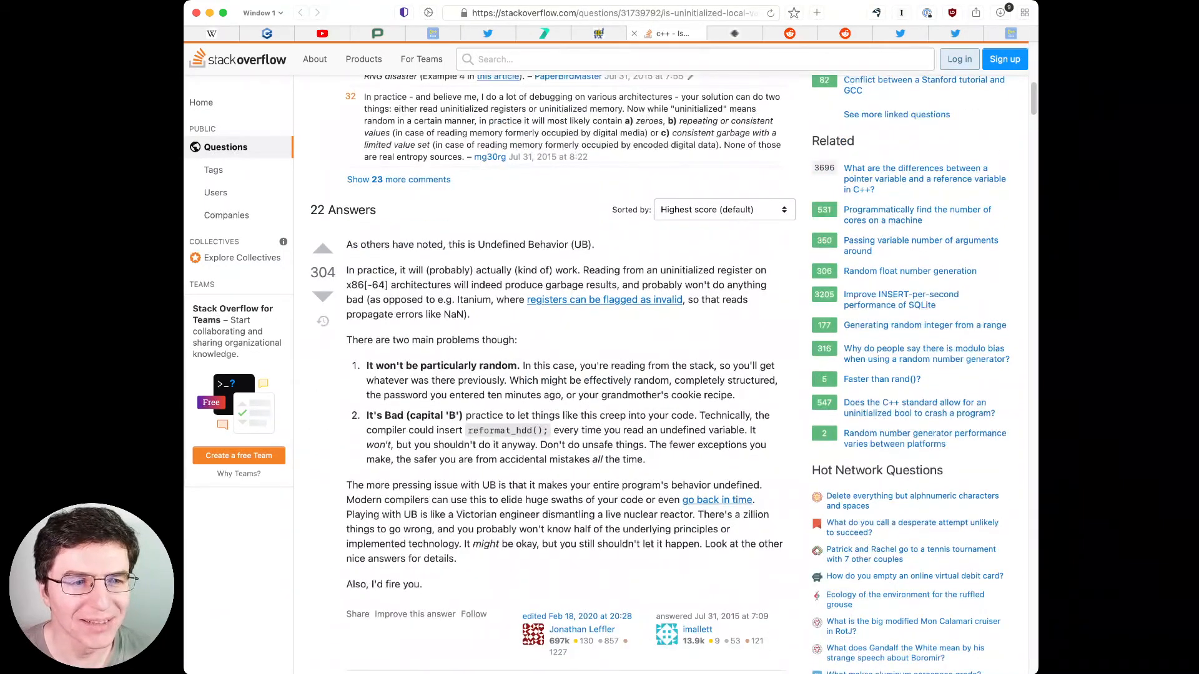
pyautogui.scroll(-3)
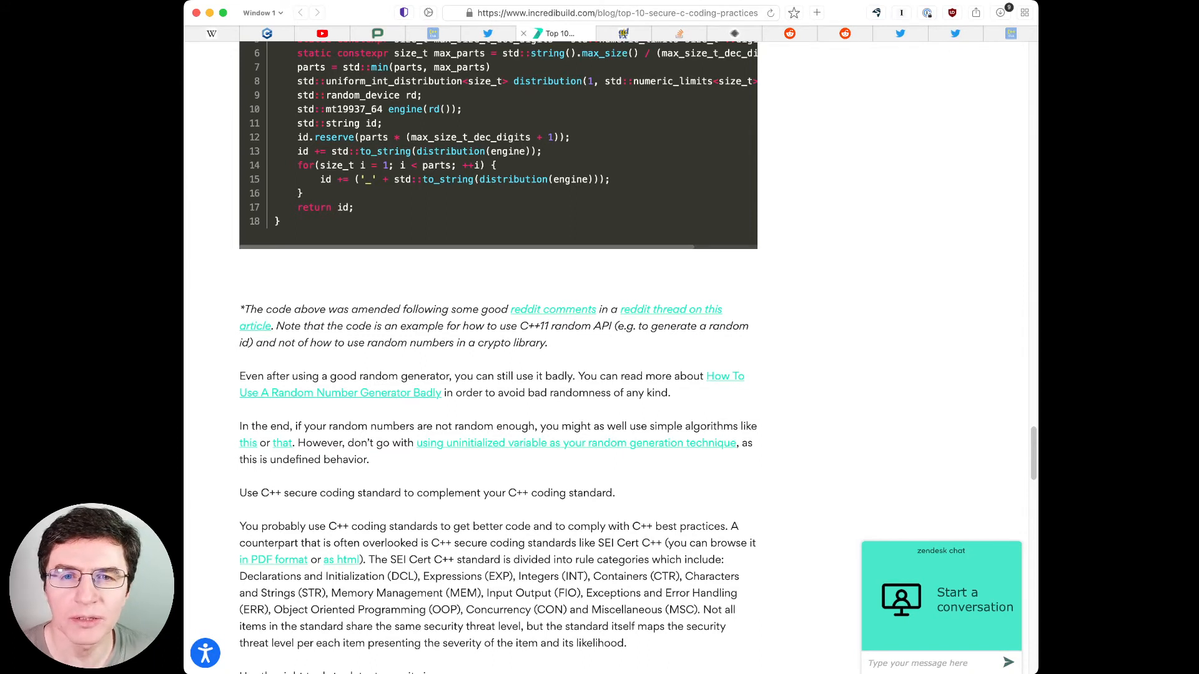
# Step: Open the SEI CERT C++ Coding Standard 2016 Edition PDF from the article's link
pyautogui.click(273, 559)
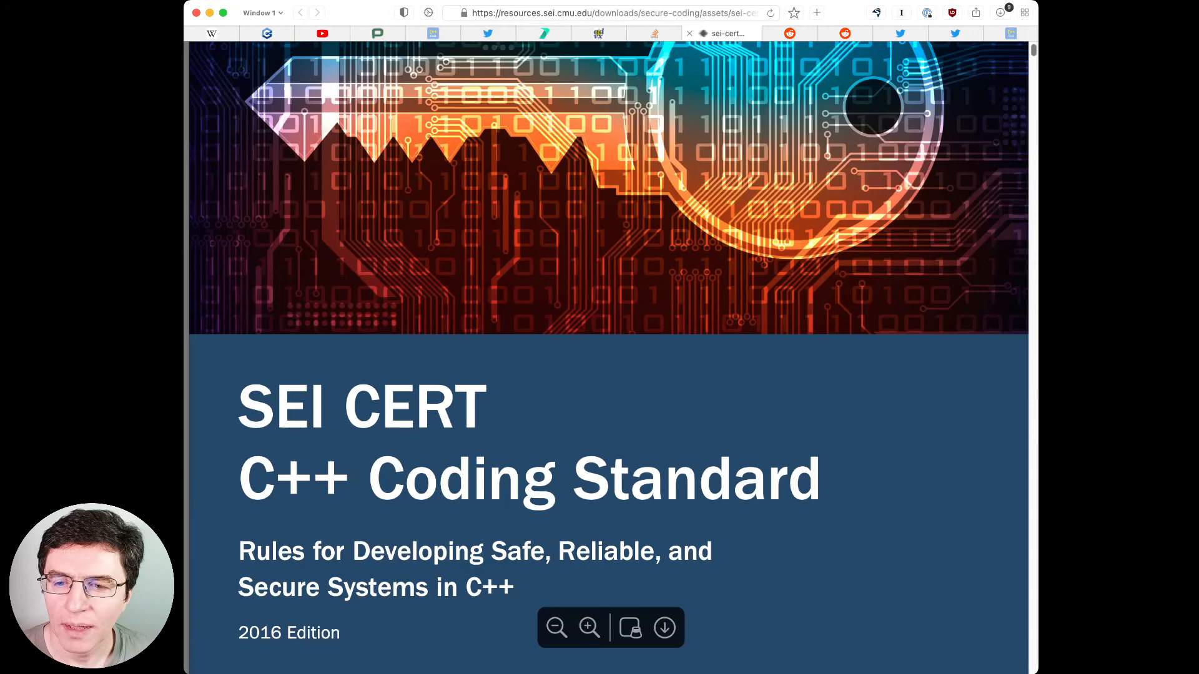